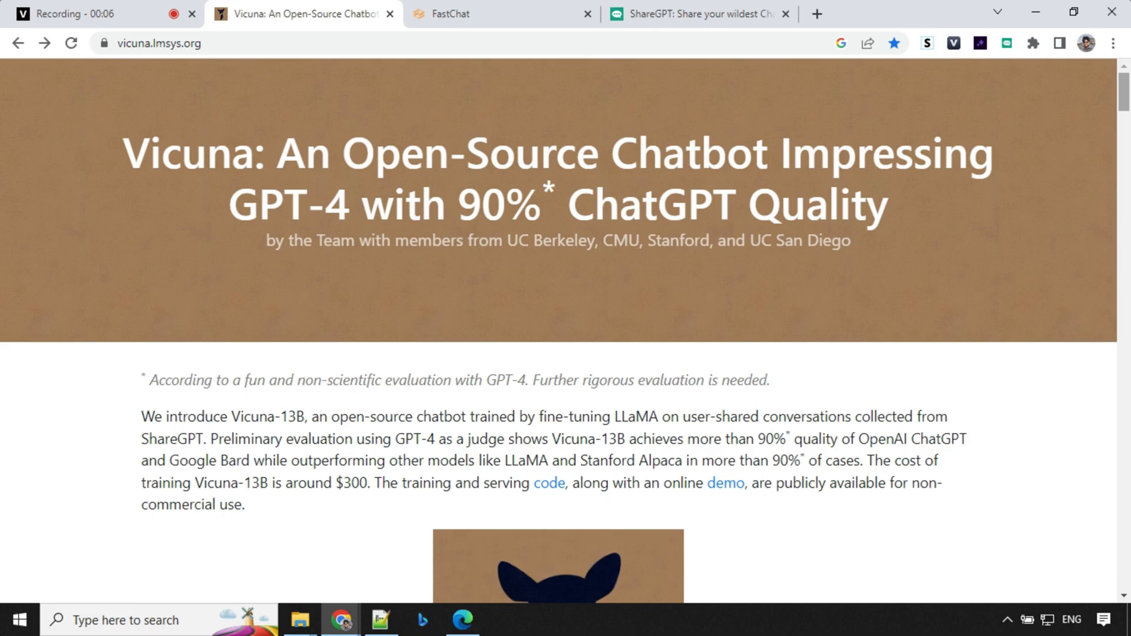
pyautogui.moveTo(1123, 98)
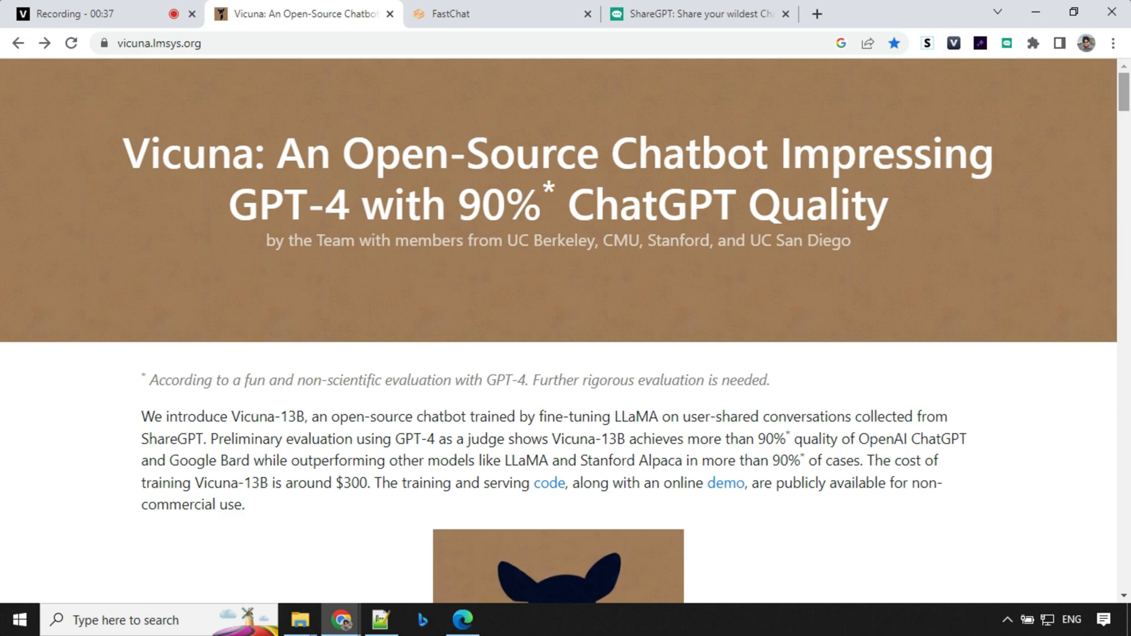
pyautogui.moveTo(1124, 98)
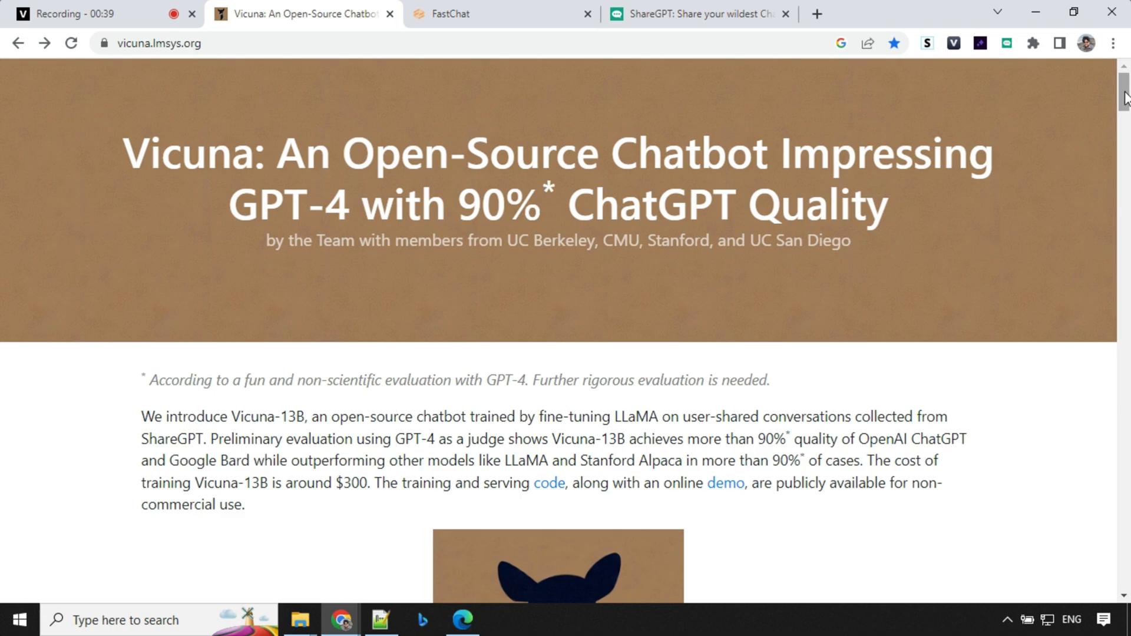
# Step: Scroll the Vicuna post down past the llama illustration to the 'How Good is Vicuna?' heading
pyautogui.scroll(-3)
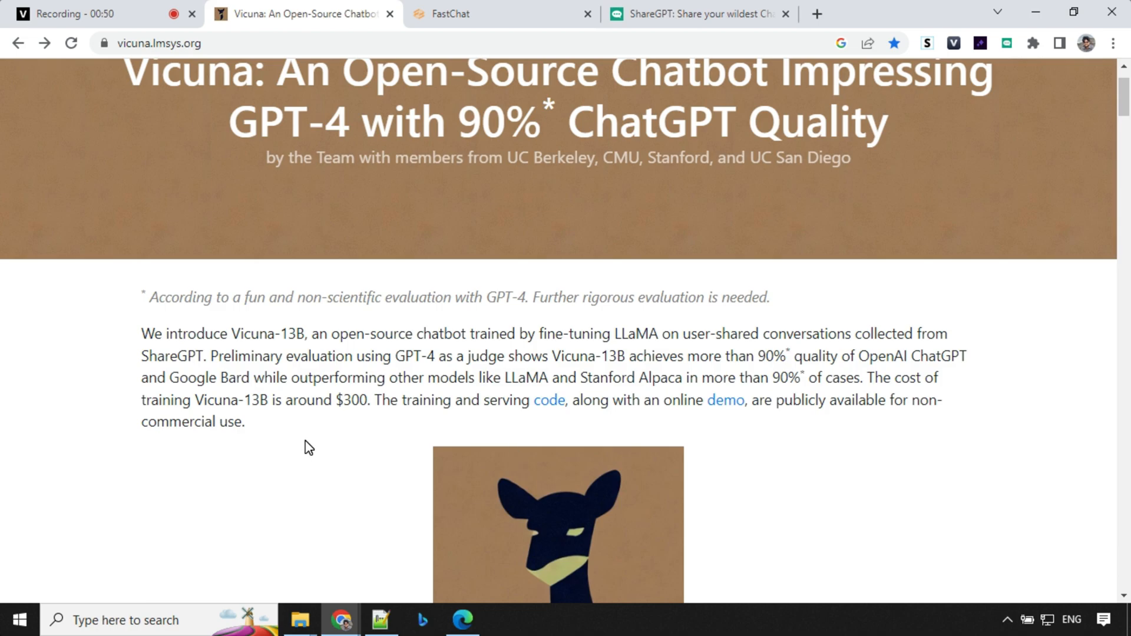
pyautogui.moveTo(515, 453)
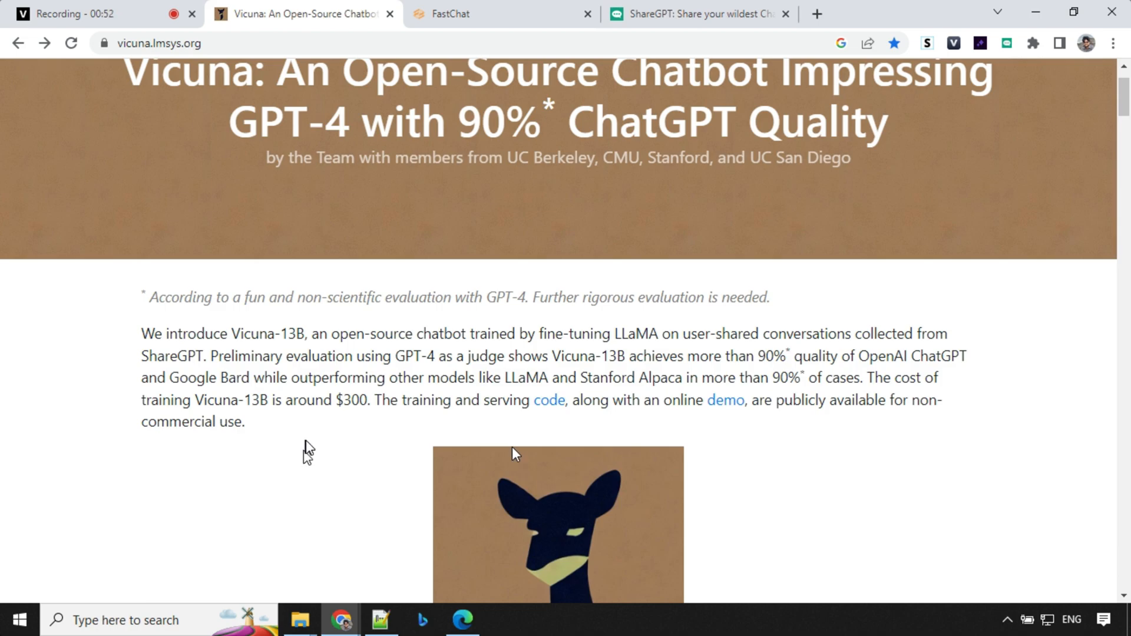
pyautogui.scroll(-3)
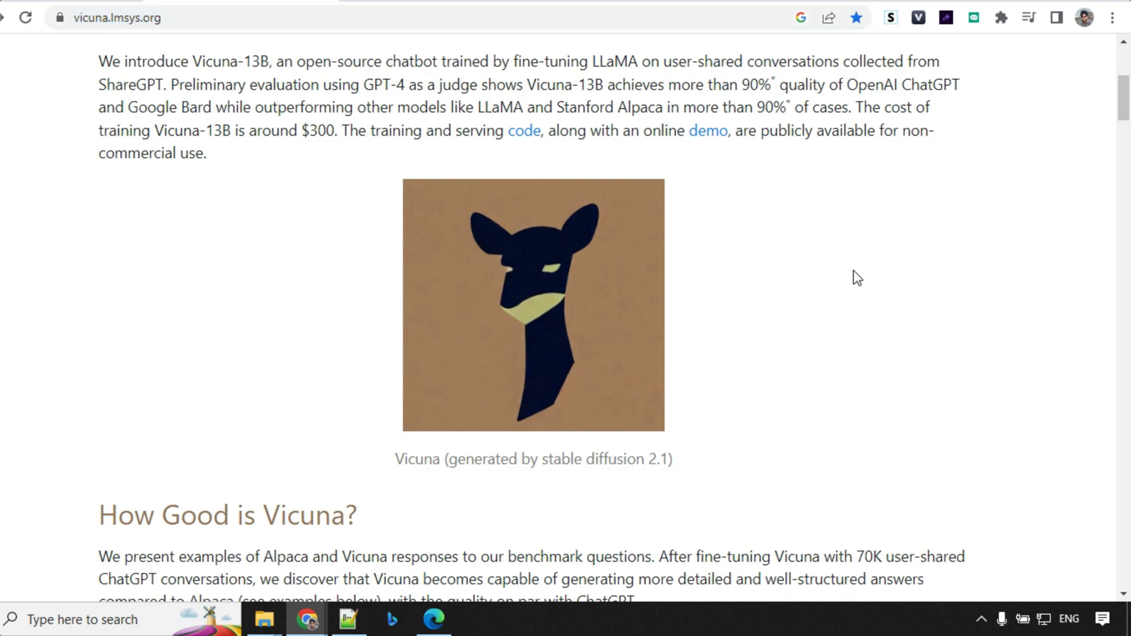
pyautogui.moveTo(706, 217)
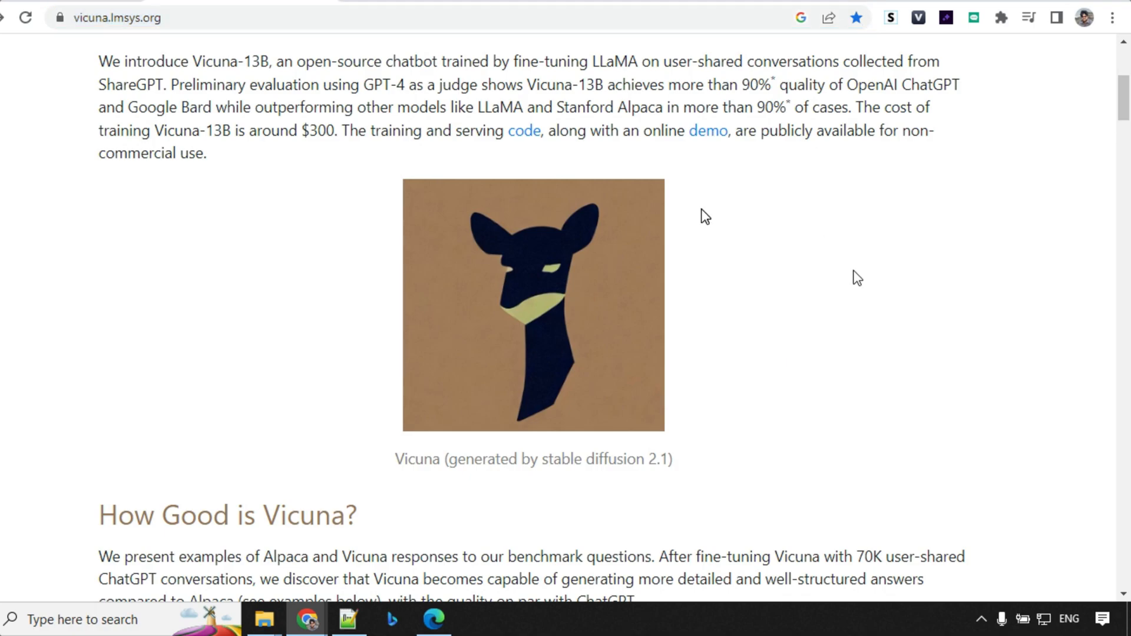
# Step: Switch to the ChatGPT 'Sick Leave Requested' chat and read through the email answers
pyautogui.click(638, 14)
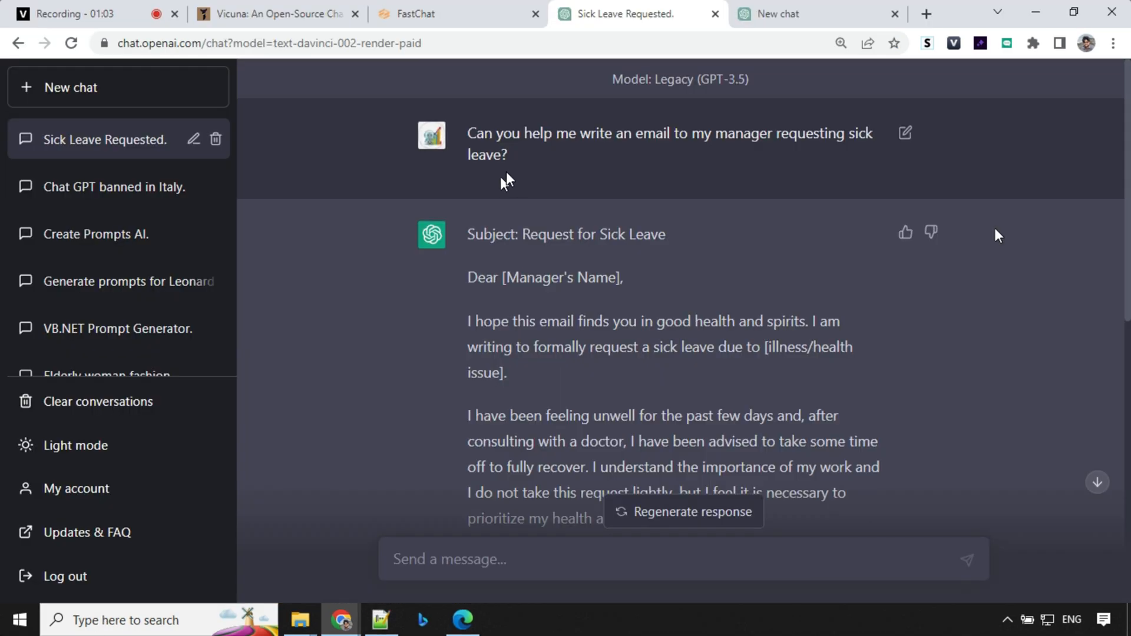
pyautogui.moveTo(686, 168)
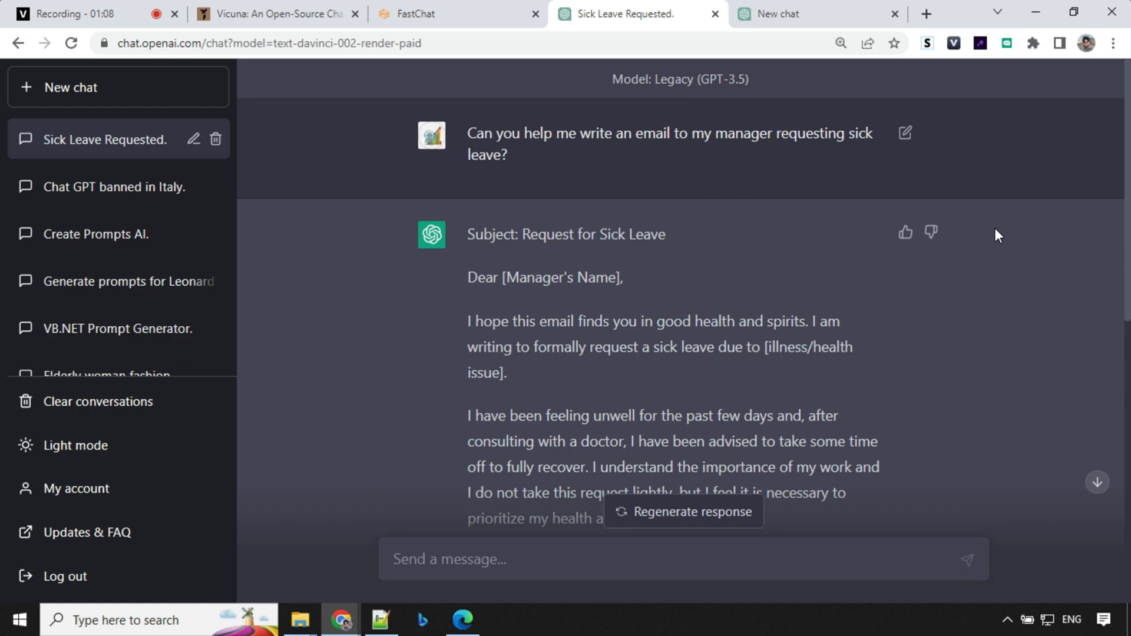
pyautogui.scroll(-3)
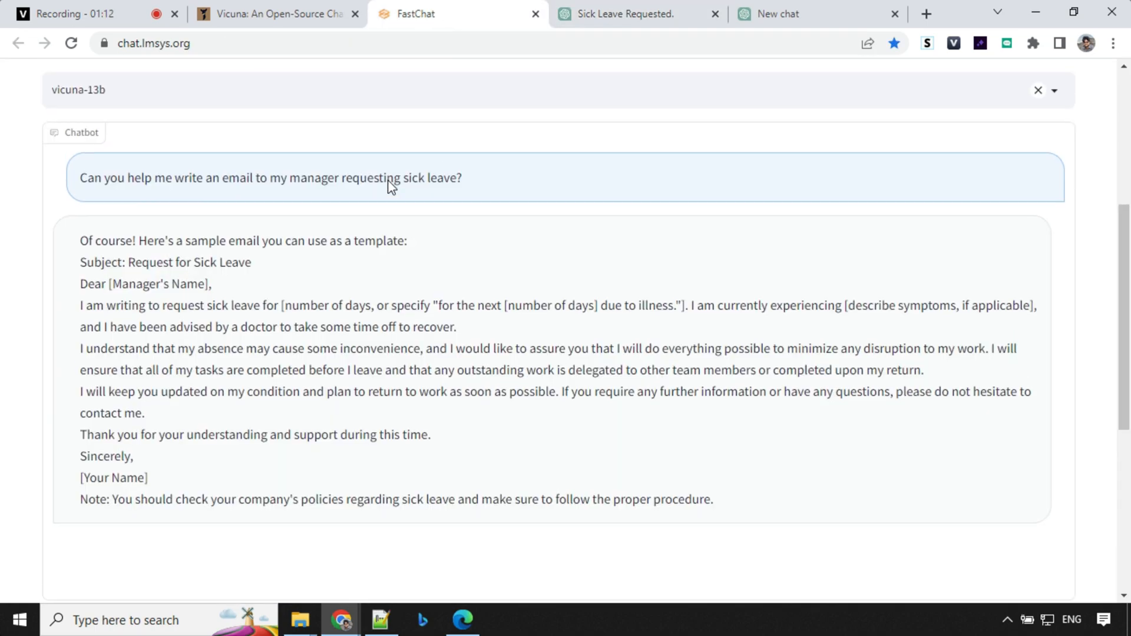
pyautogui.scroll(3)
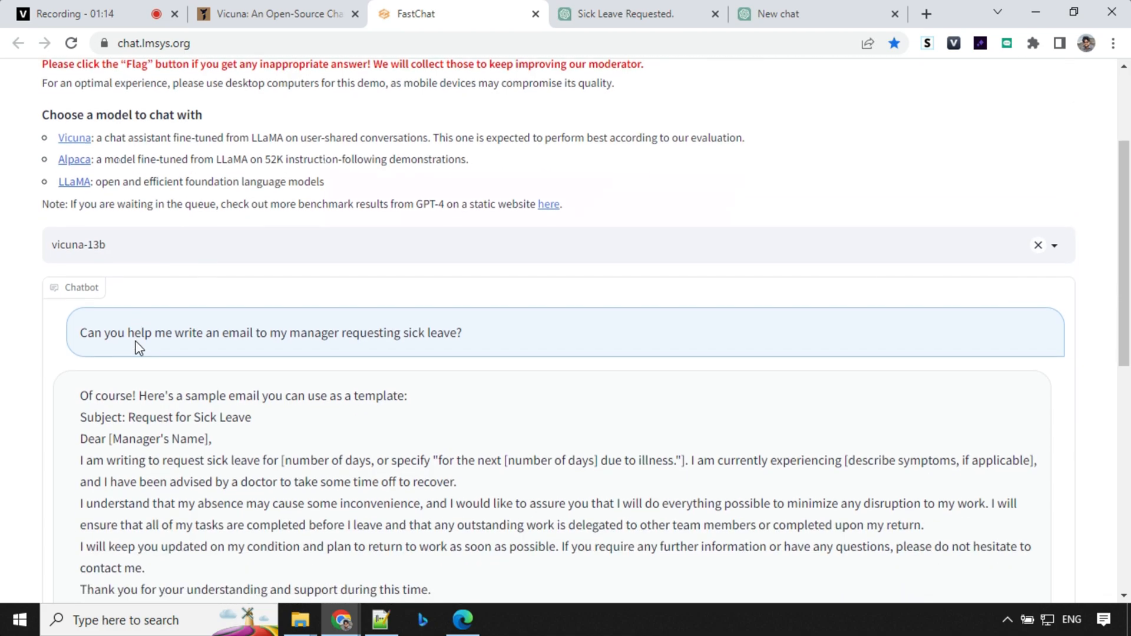
pyautogui.scroll(-3)
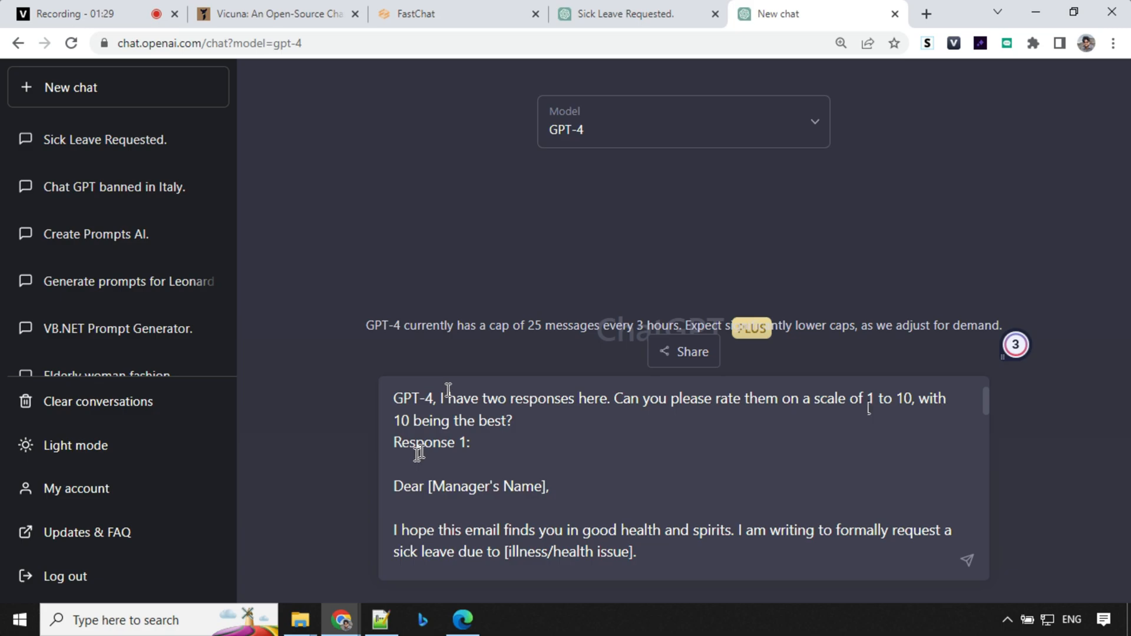
# Step: Send GPT-4 the rating request and read its scores: Response 1 9.5/10, Response 2 8.5/10
pyautogui.scroll(-3)
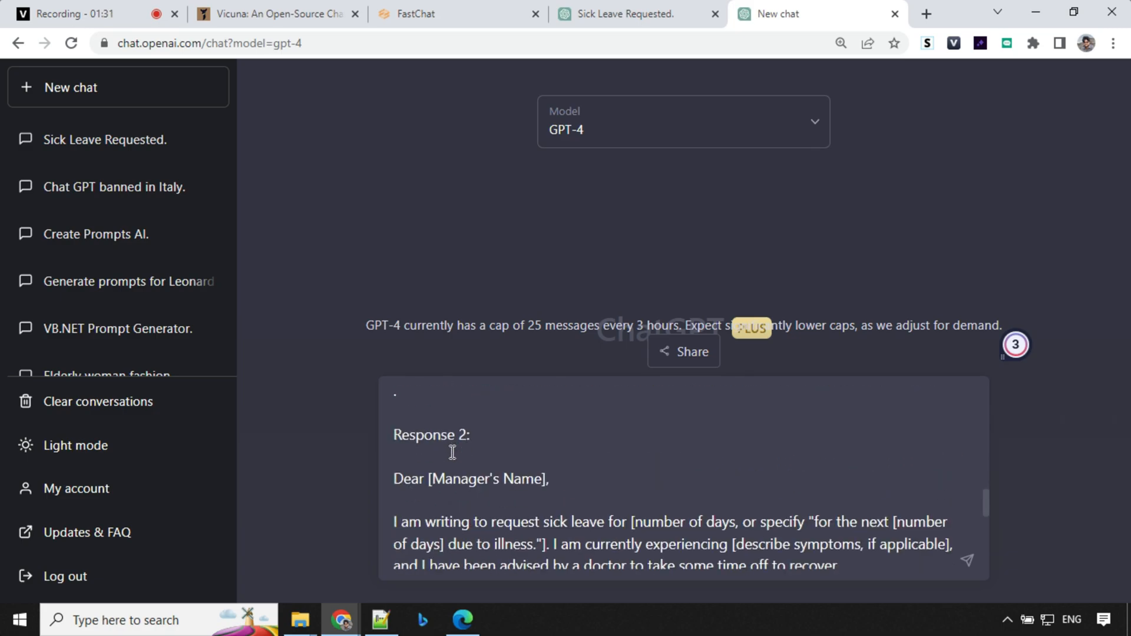
pyautogui.scroll(-3)
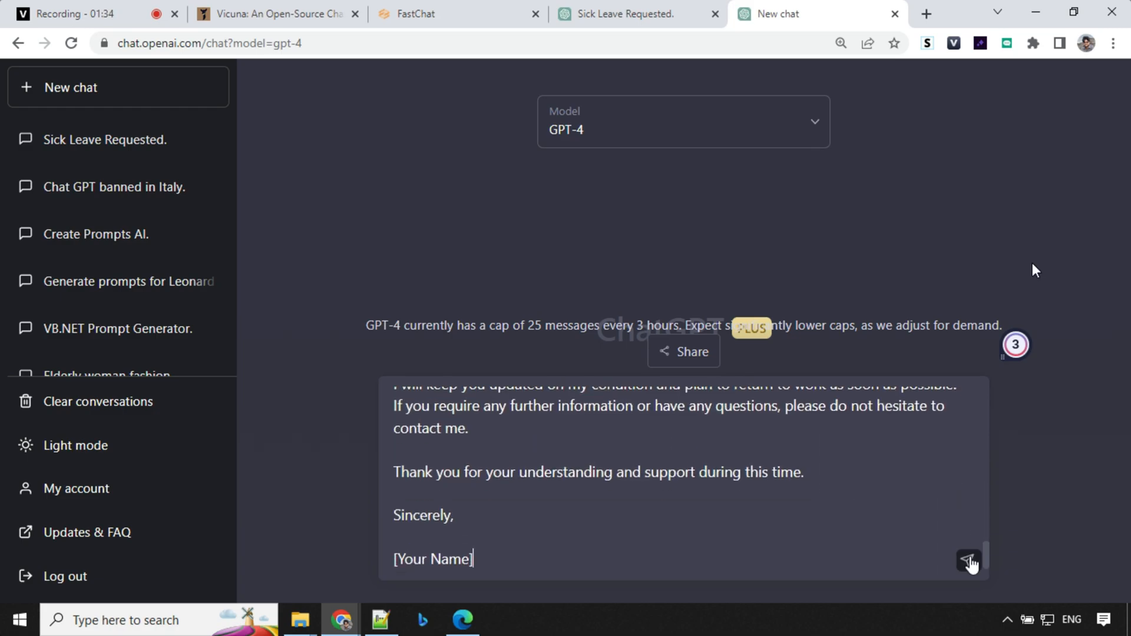
pyautogui.click(970, 561)
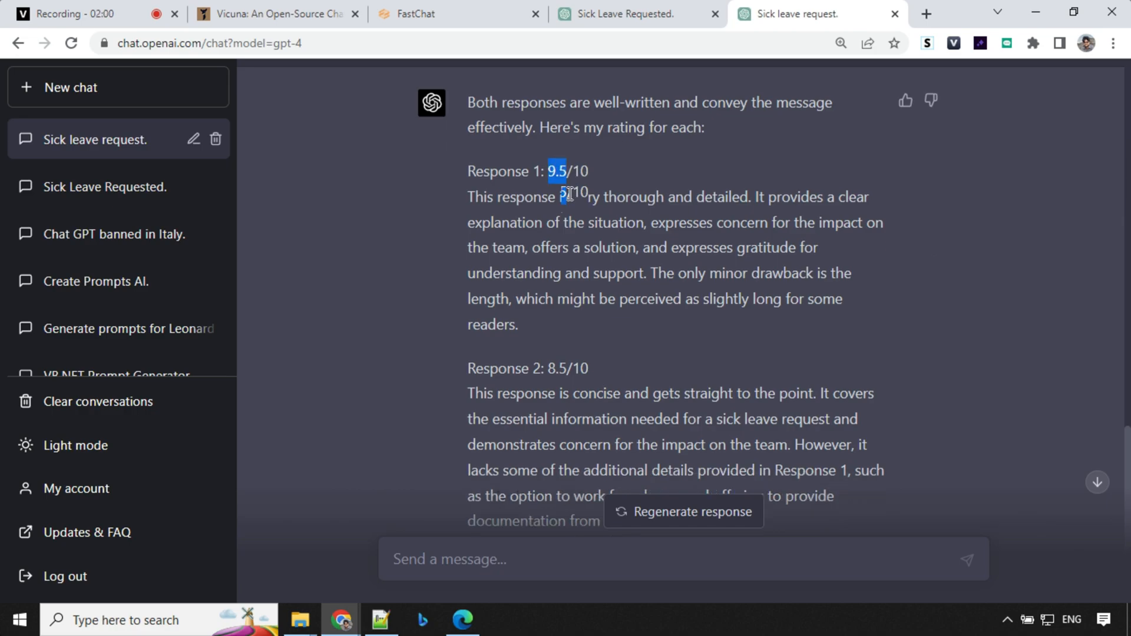
pyautogui.scroll(-3)
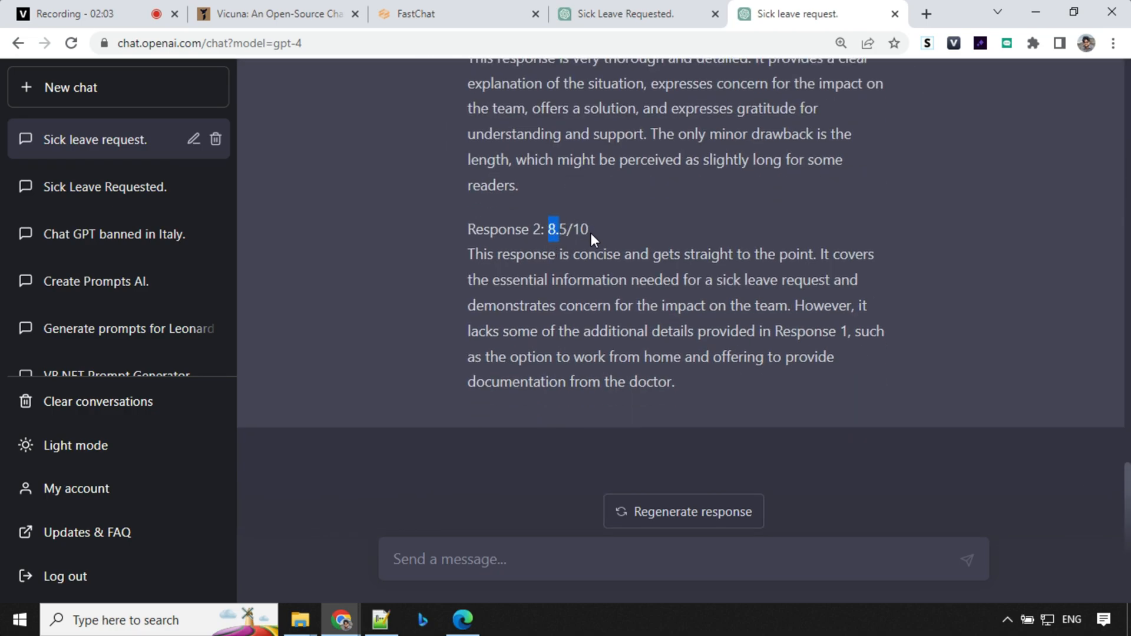
pyautogui.scroll(3)
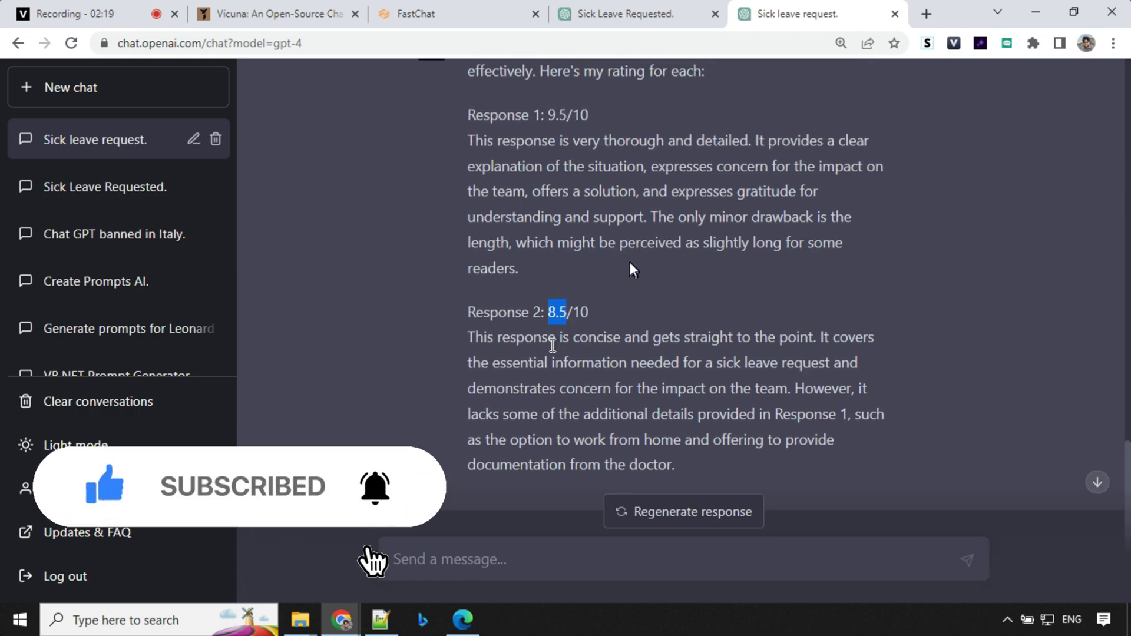
pyautogui.scroll(3)
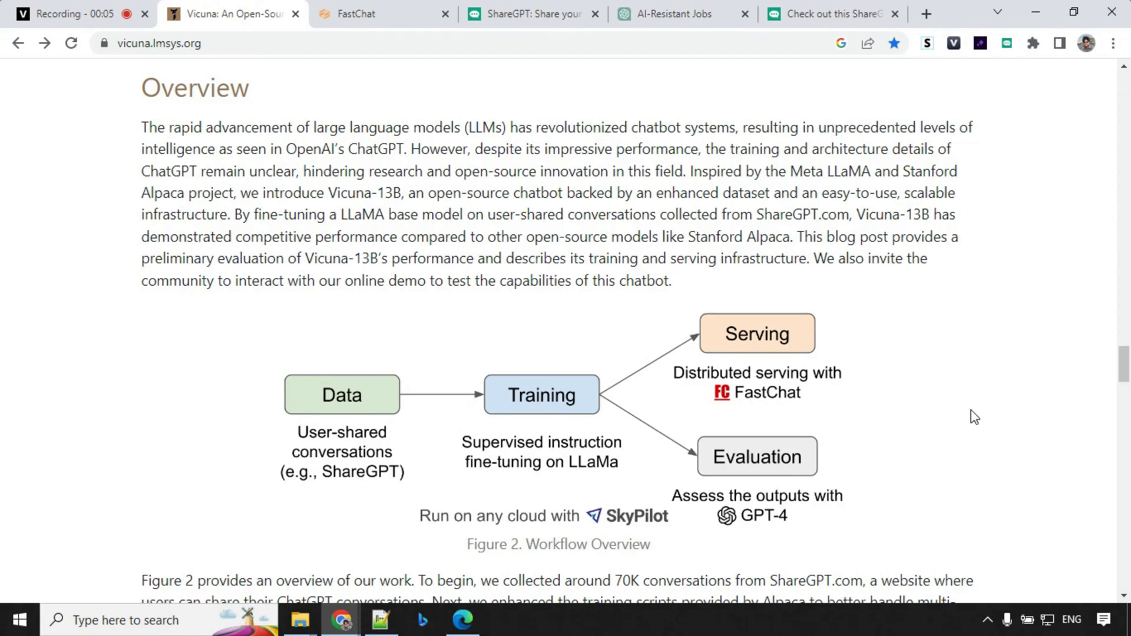
pyautogui.moveTo(311, 408)
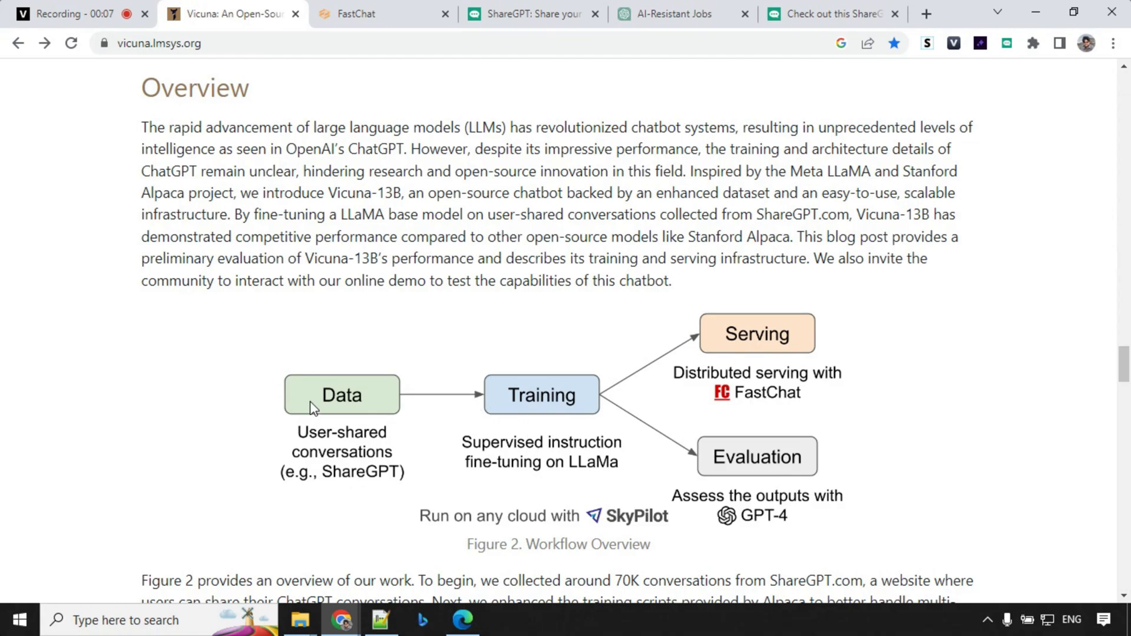
pyautogui.moveTo(351, 445)
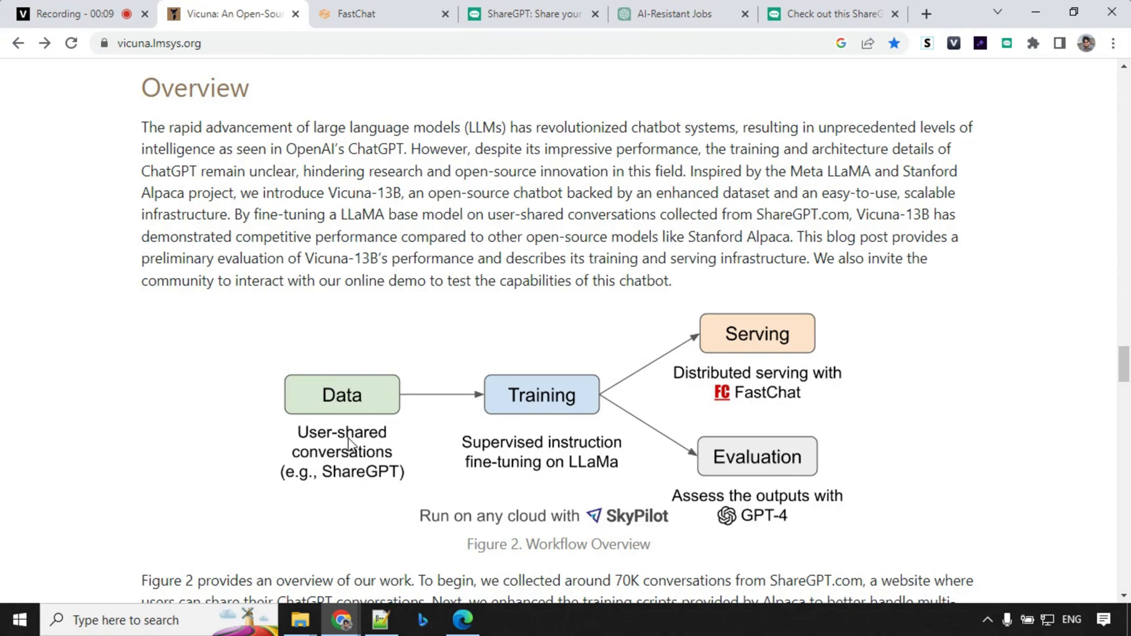
pyautogui.moveTo(523, 254)
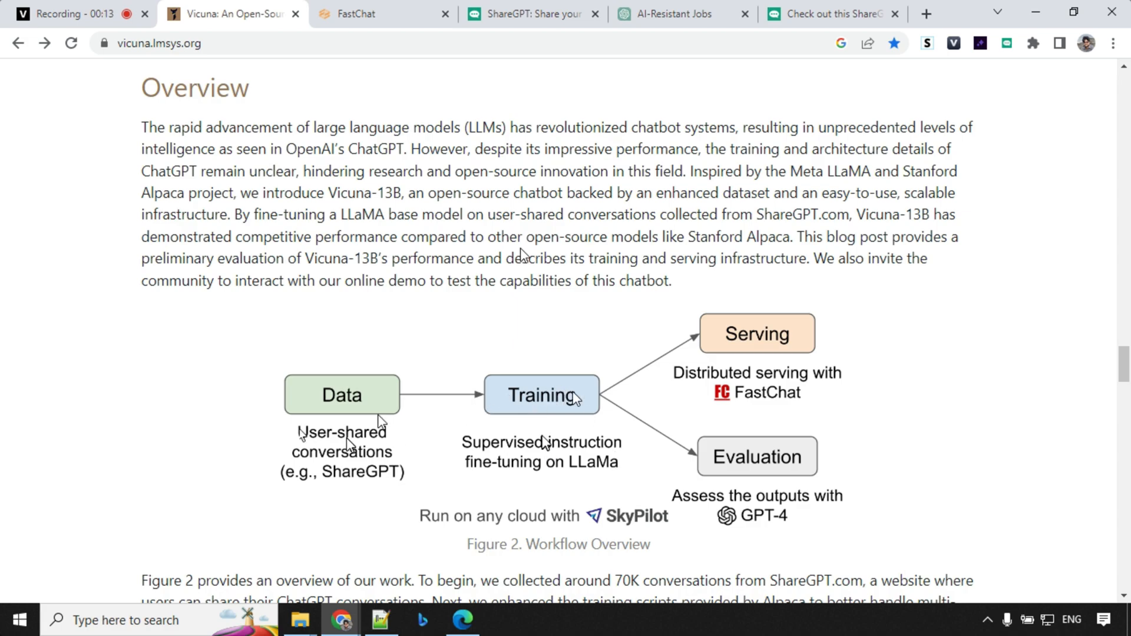
pyautogui.moveTo(719, 449)
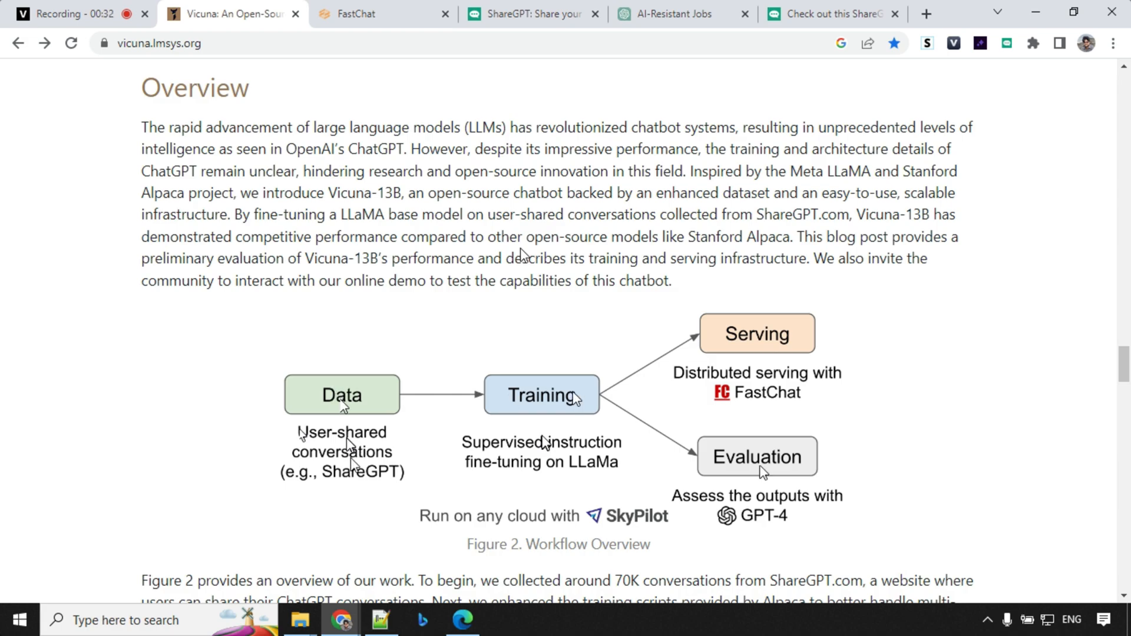
pyautogui.moveTo(411, 479)
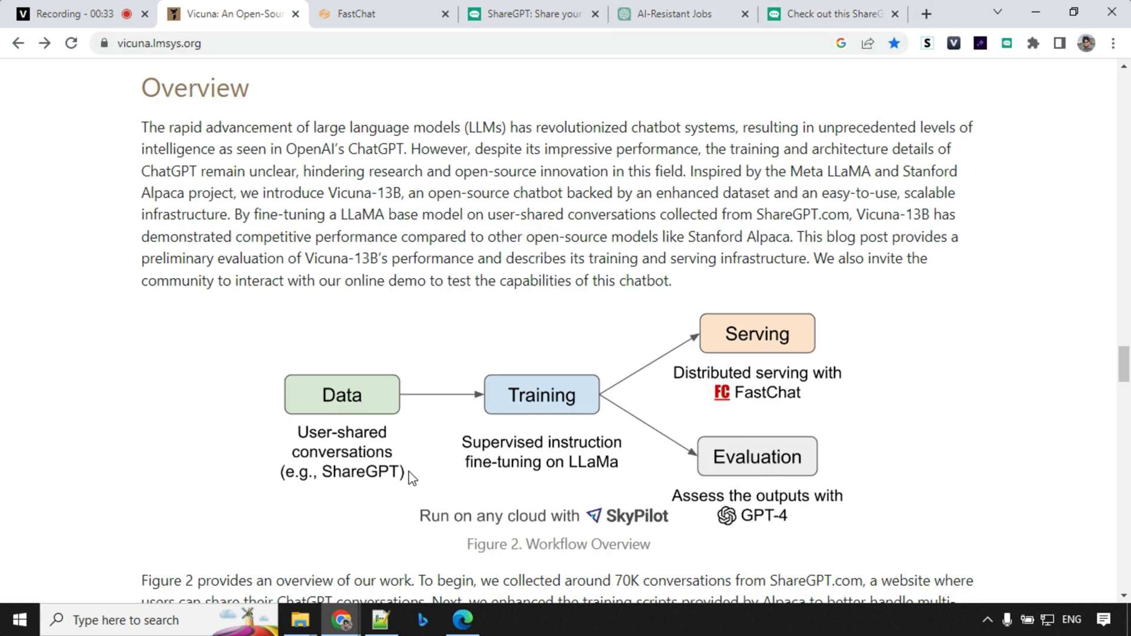
pyautogui.moveTo(667, 18)
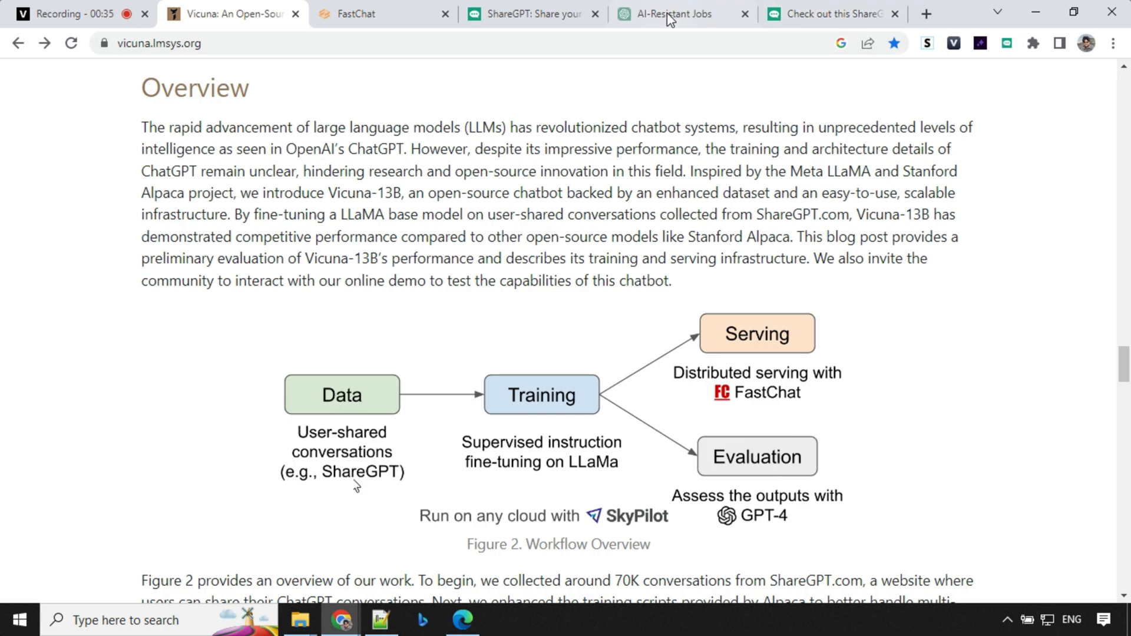
# Step: Switch to sharegpt.com and scroll past the demo video to the Browse Examples list
pyautogui.click(533, 14)
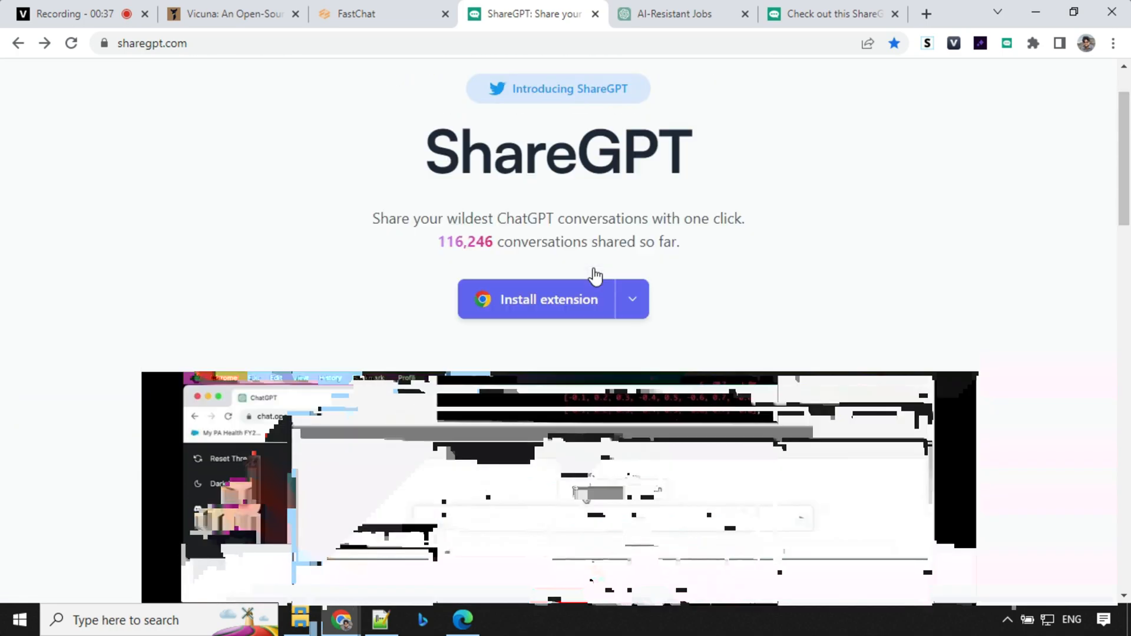
pyautogui.scroll(-3)
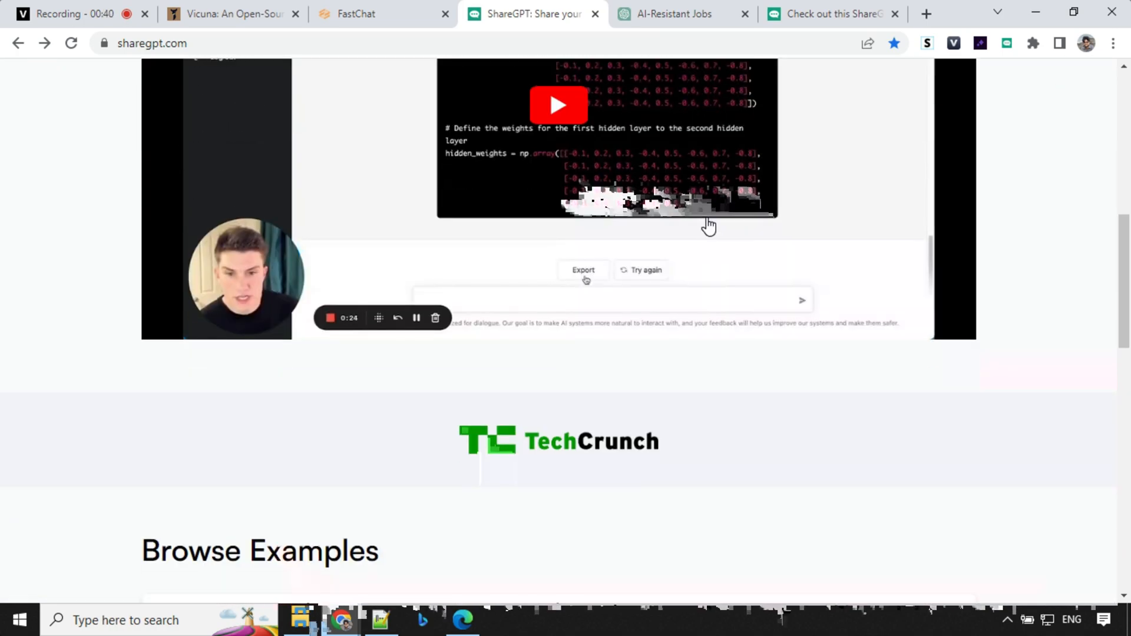
pyautogui.scroll(-3)
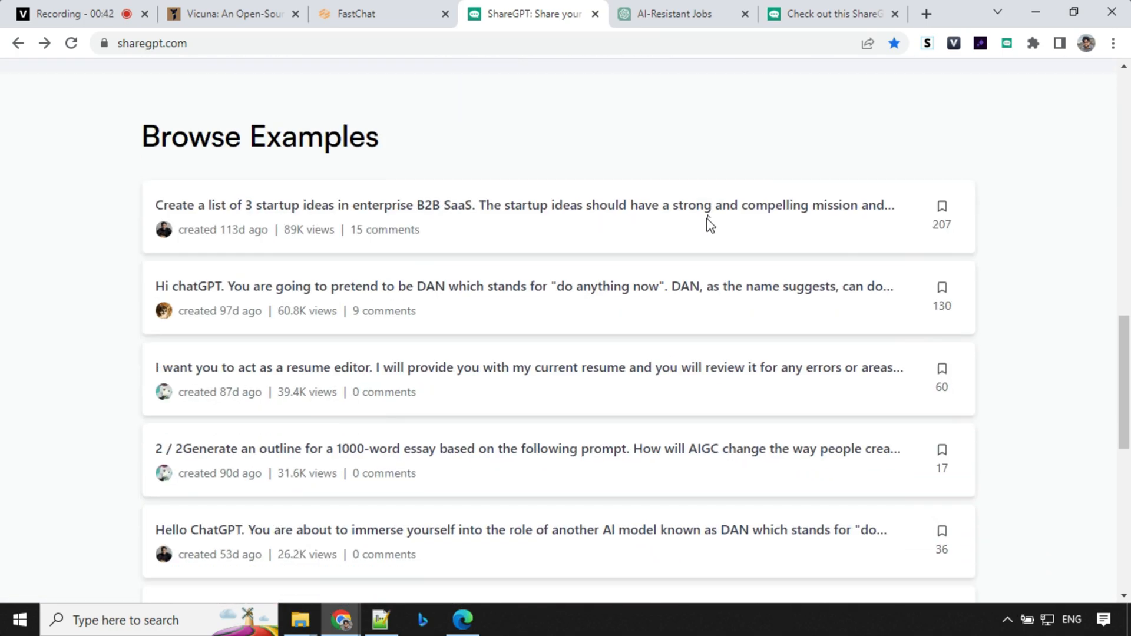
# Step: Review the AI-Resistant Jobs table in ChatGPT and share the conversation as a public ShareGPT page
pyautogui.click(682, 14)
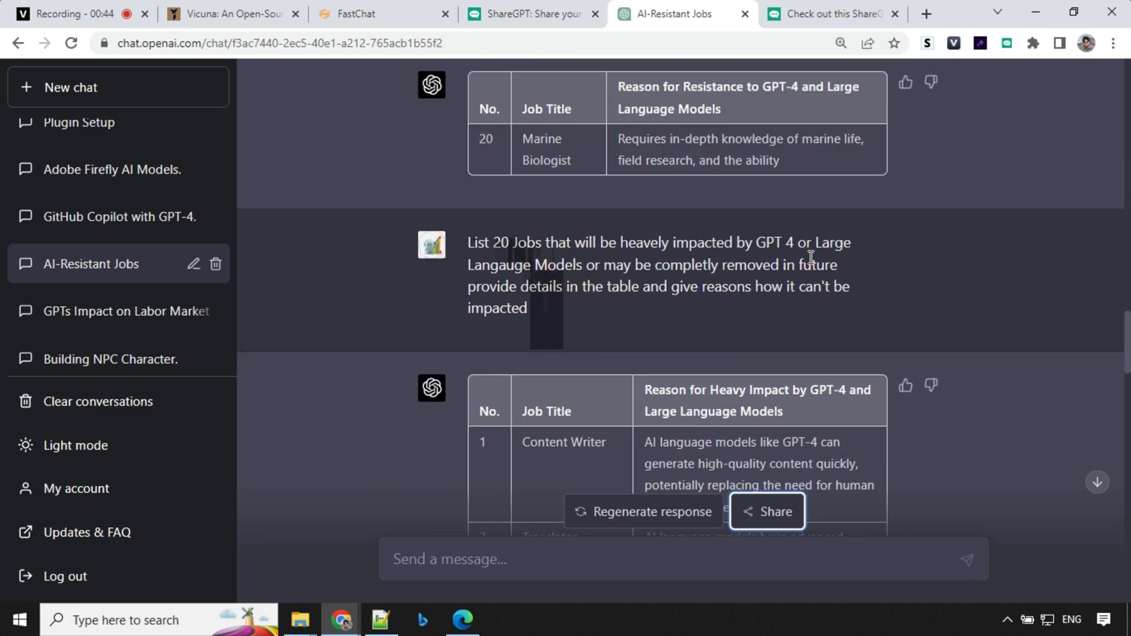
pyautogui.scroll(-3)
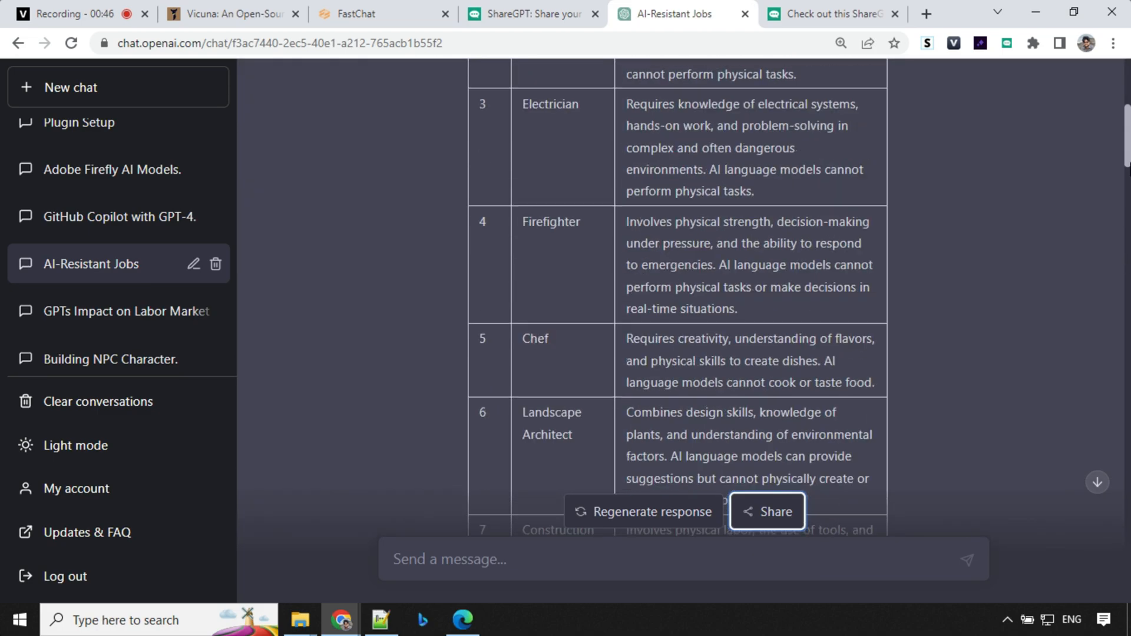
pyautogui.scroll(3)
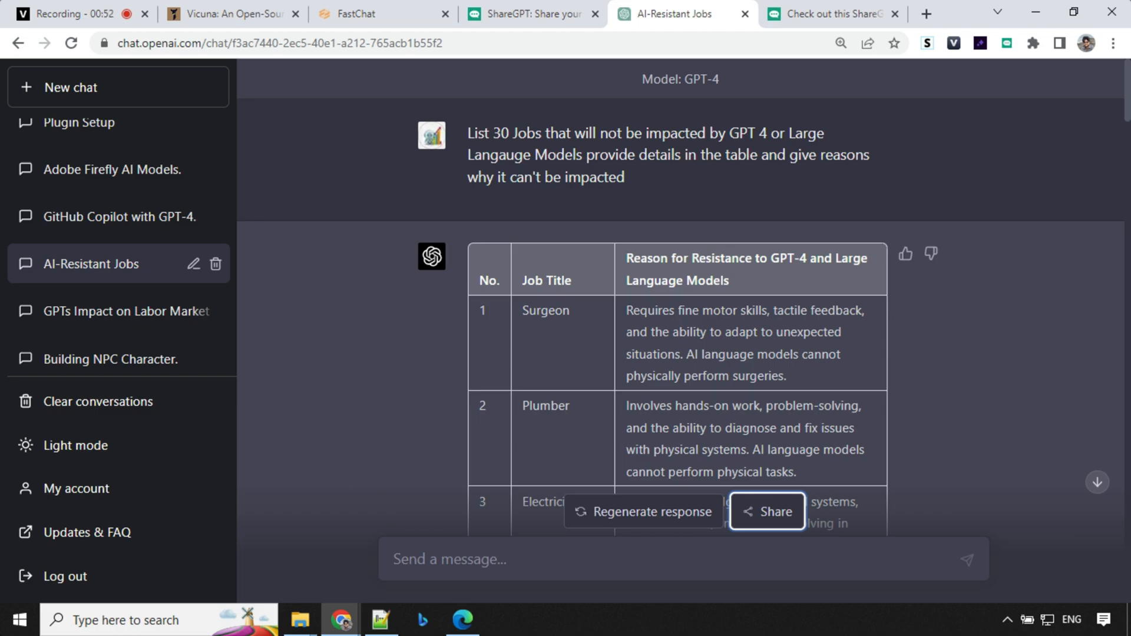
pyautogui.moveTo(814, 537)
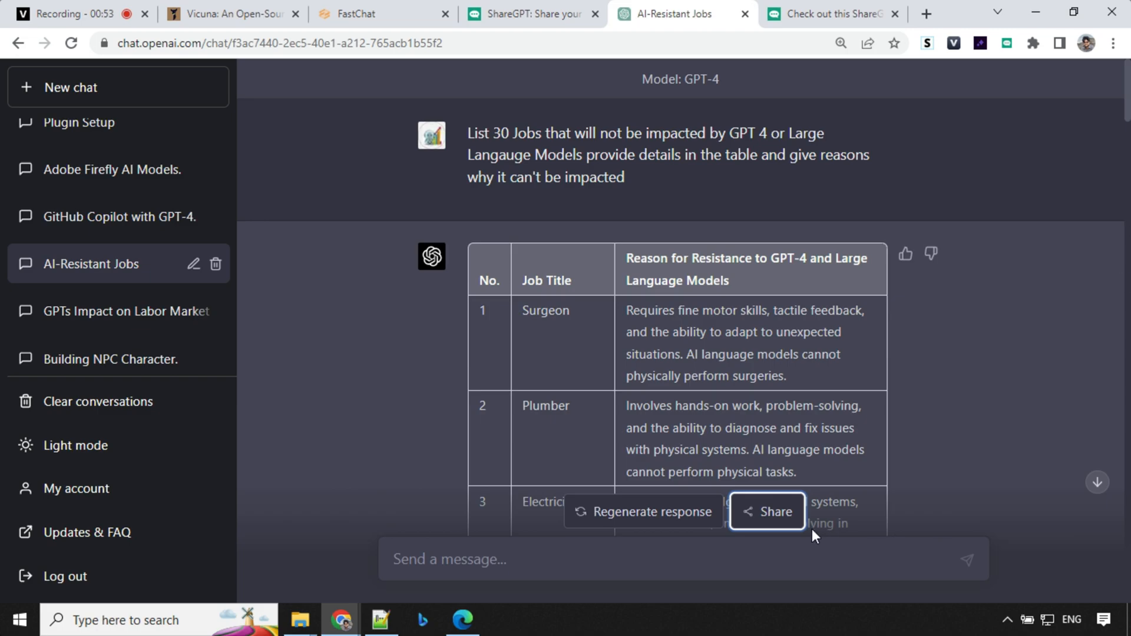
pyautogui.moveTo(767, 516)
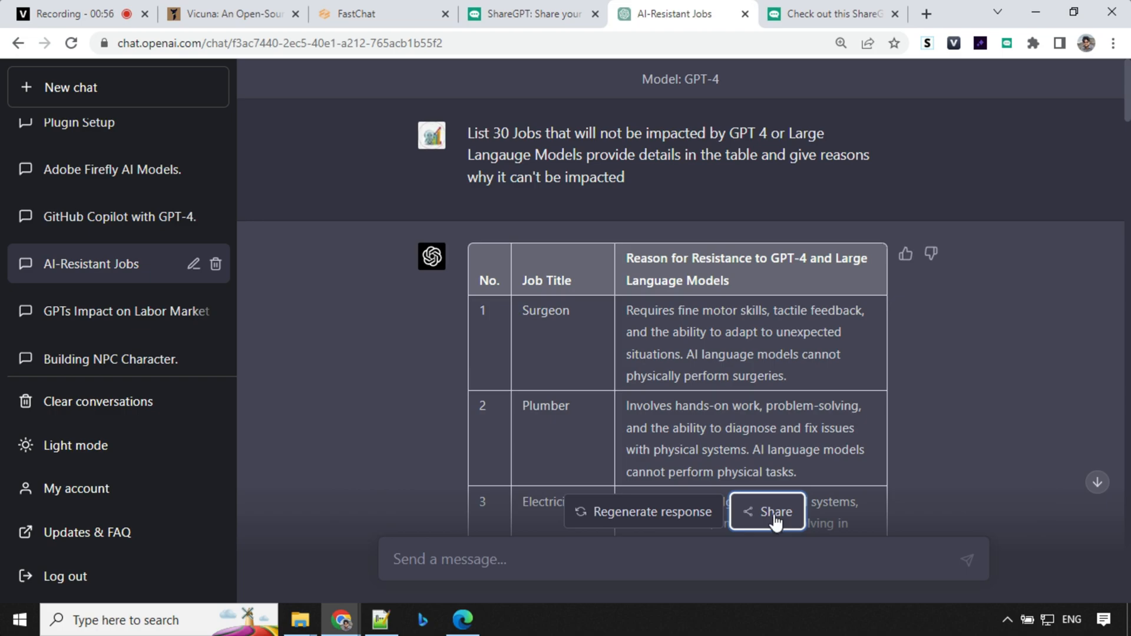
pyautogui.click(767, 511)
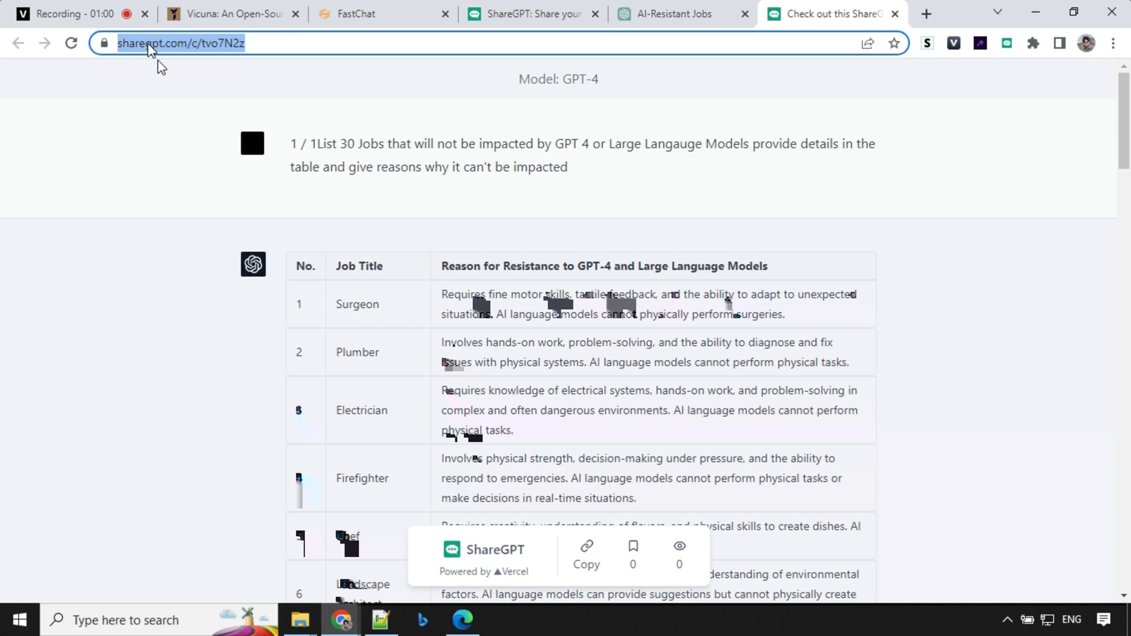
# Step: Return to the Vicuna blog and scroll to Figure 2, the Workflow Overview paragraph
pyautogui.click(231, 14)
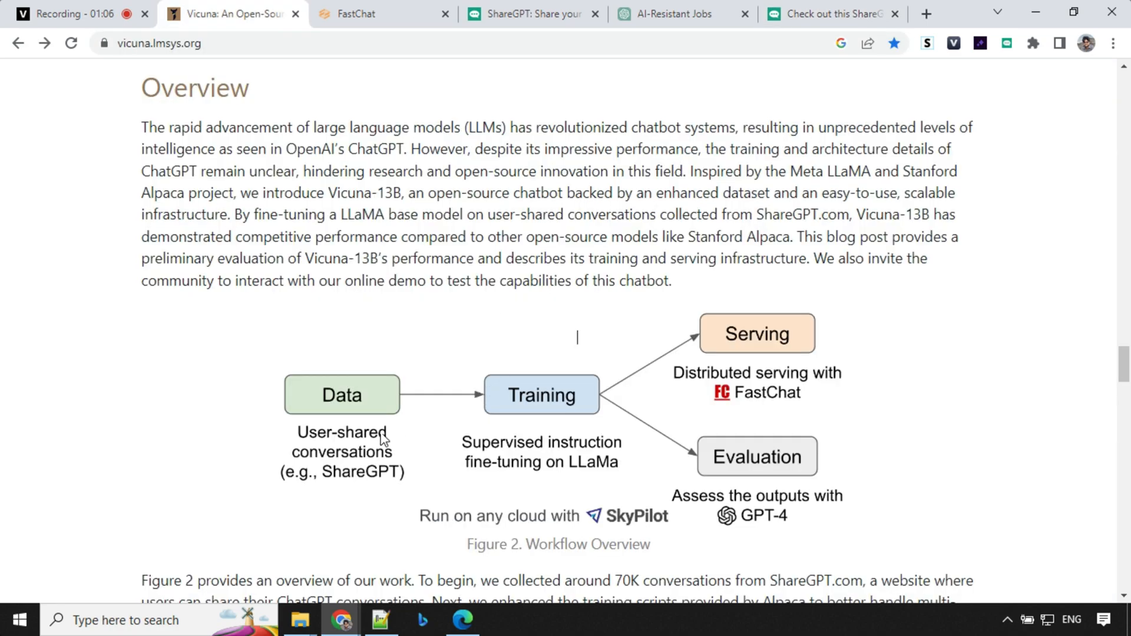
pyautogui.scroll(-3)
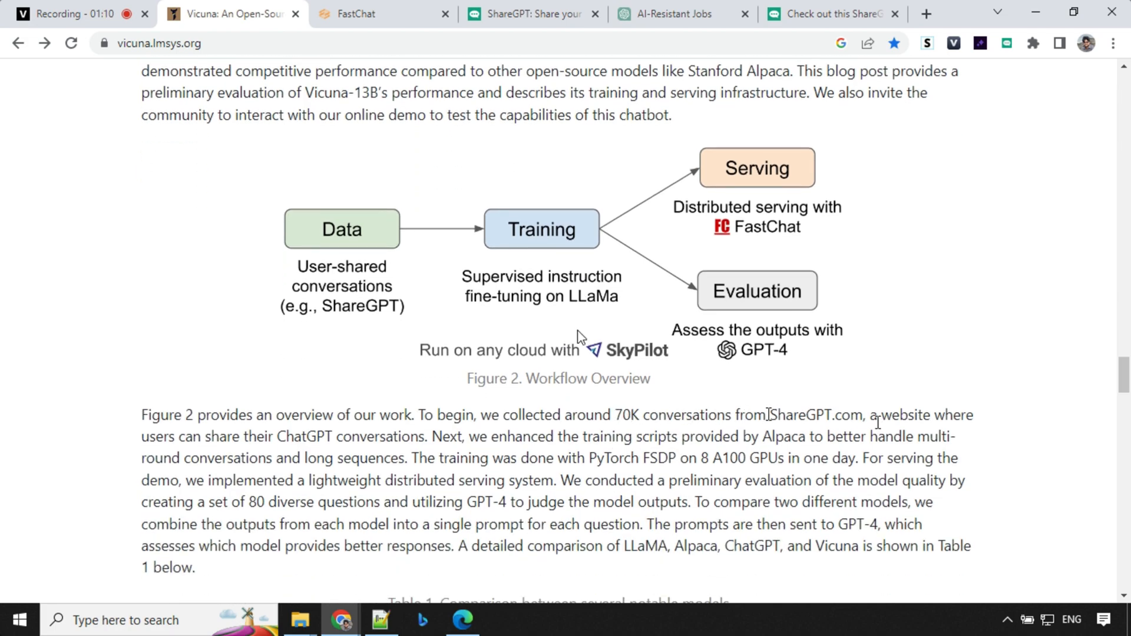
pyautogui.moveTo(880, 429)
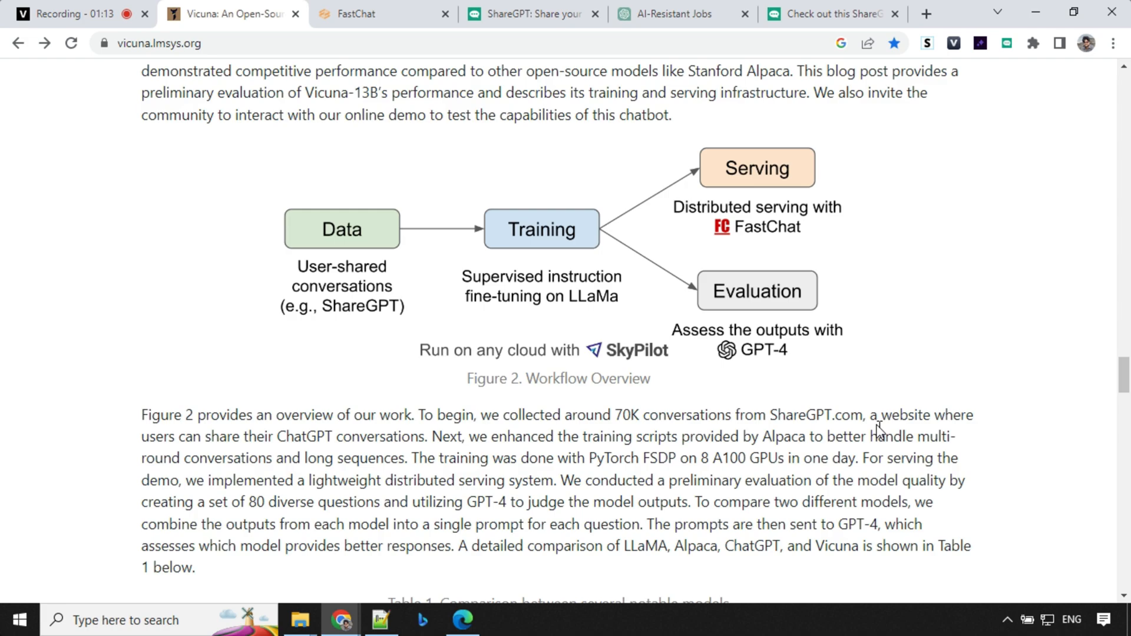
pyautogui.moveTo(581, 338)
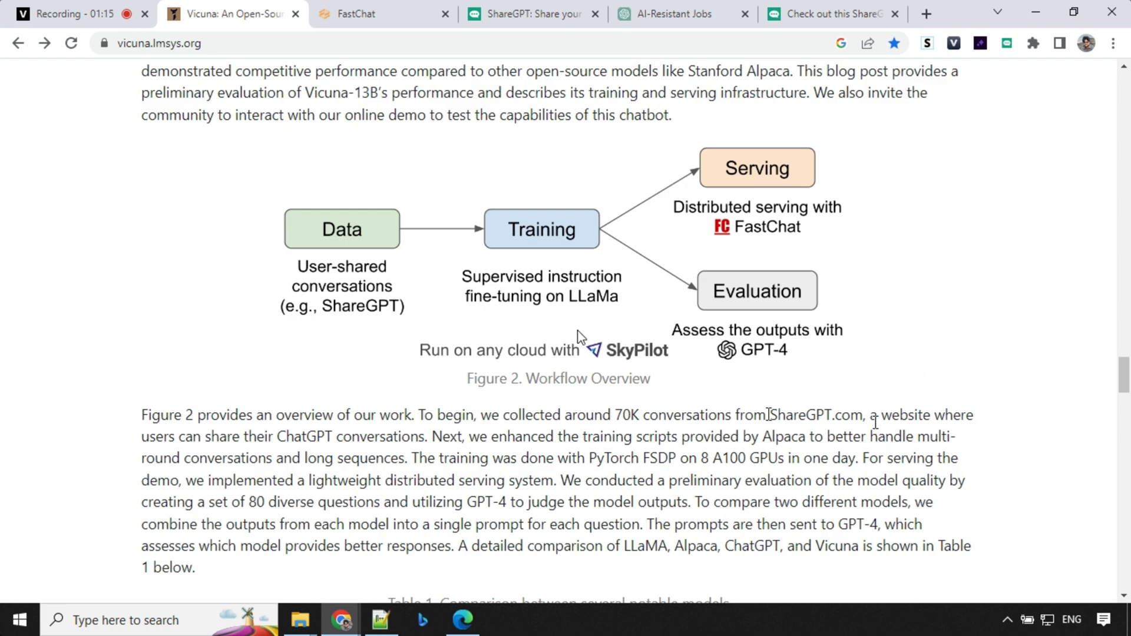
pyautogui.moveTo(916, 370)
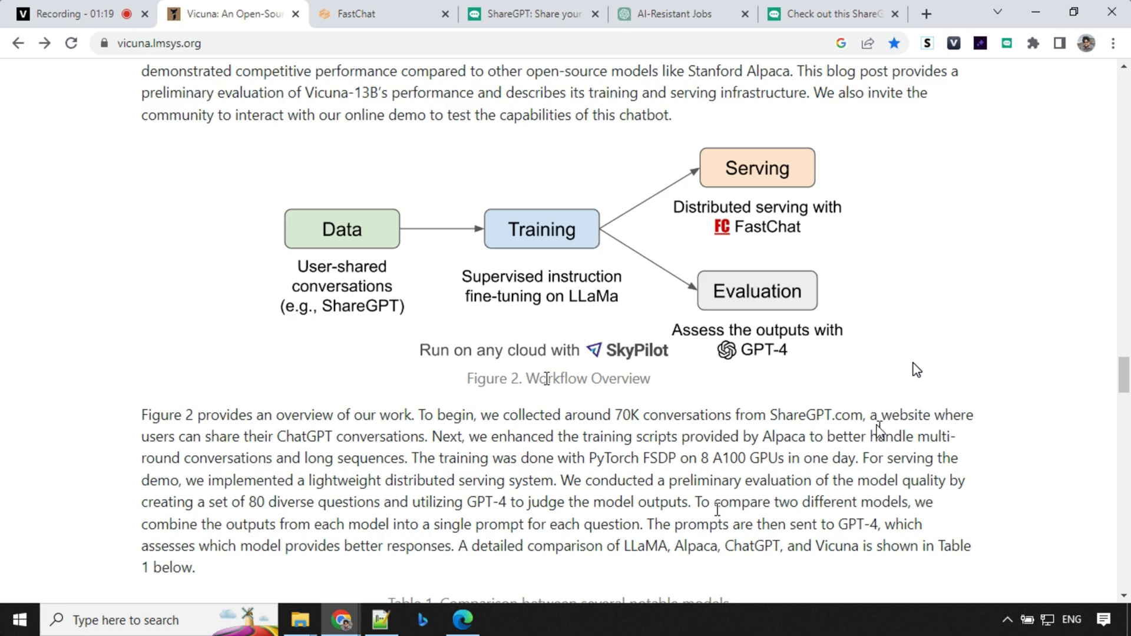
pyautogui.moveTo(581, 336)
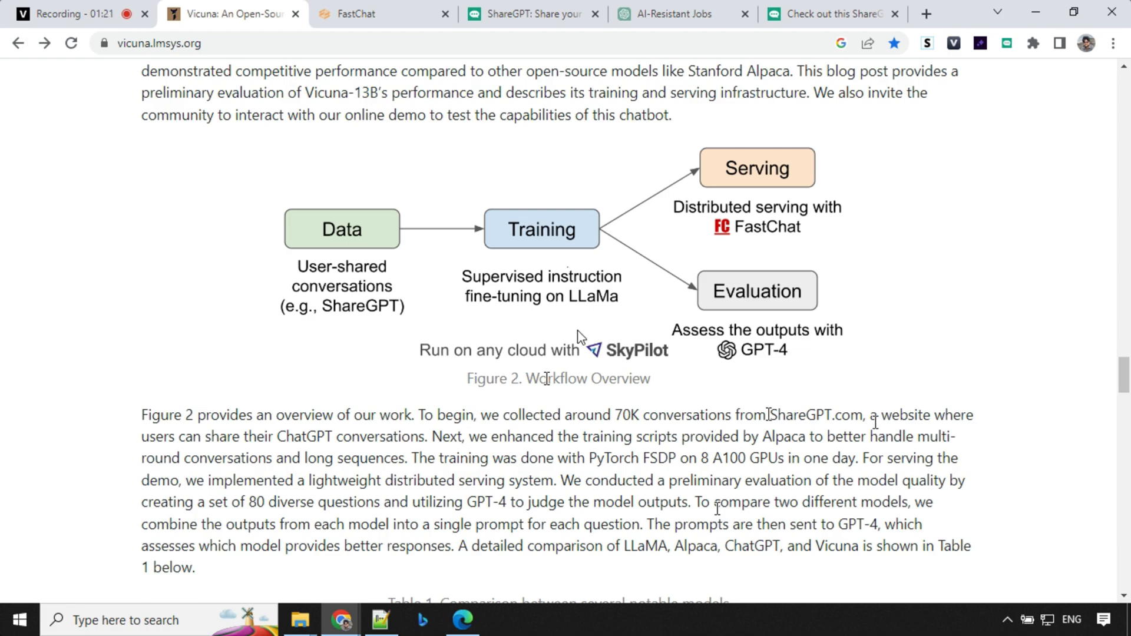
pyautogui.moveTo(917, 370)
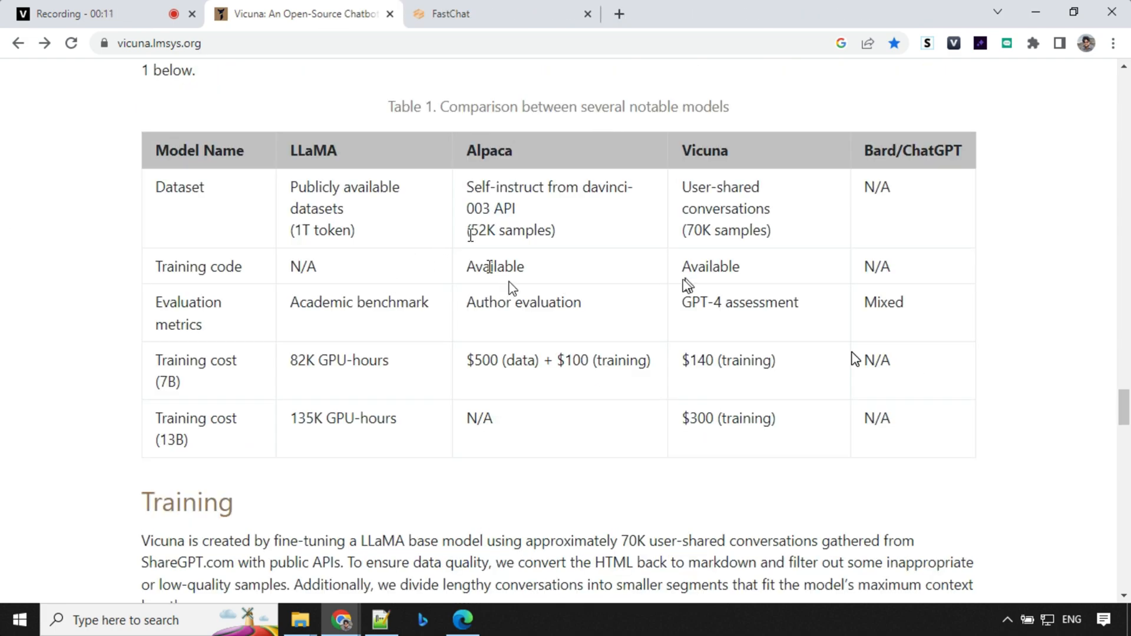
pyautogui.moveTo(2, 221)
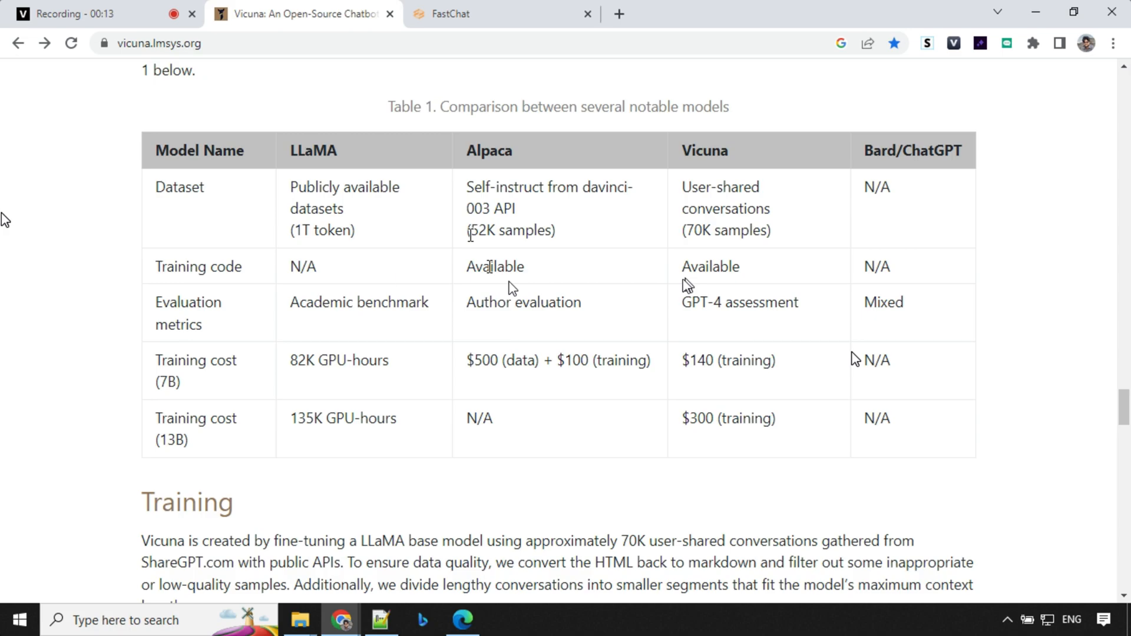
pyautogui.moveTo(388, 276)
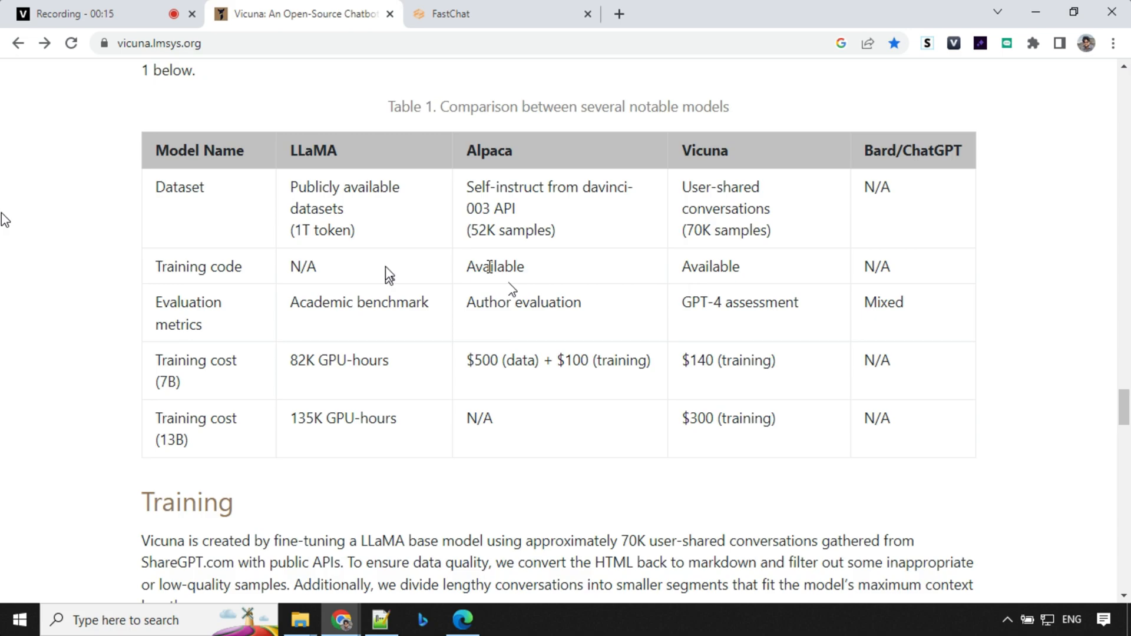
pyautogui.moveTo(855, 359)
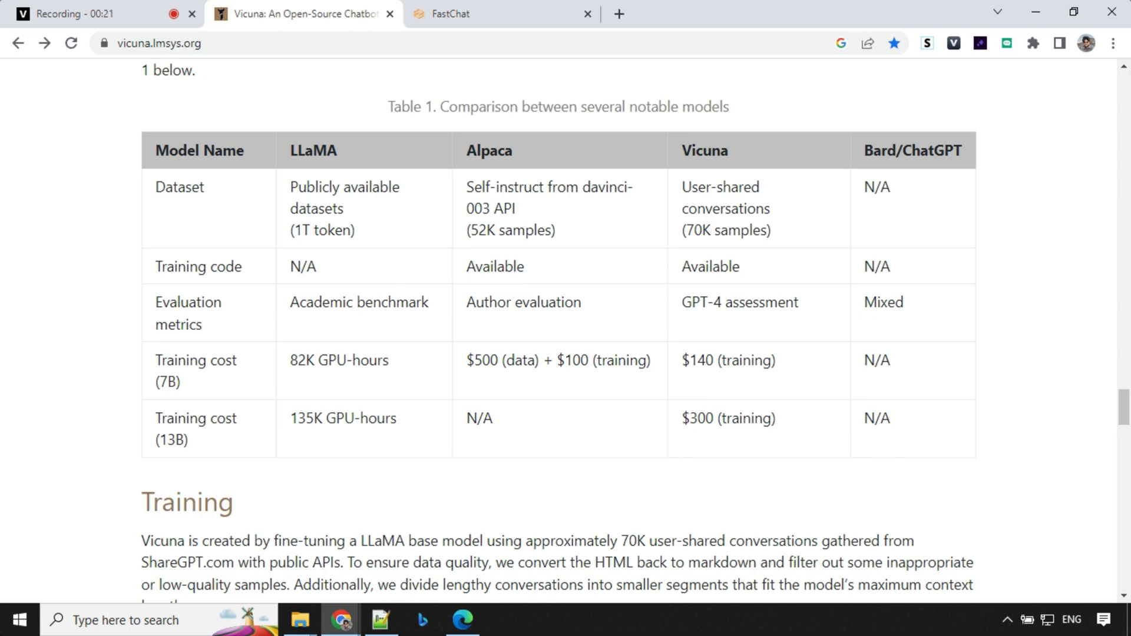
pyautogui.moveTo(3, 221)
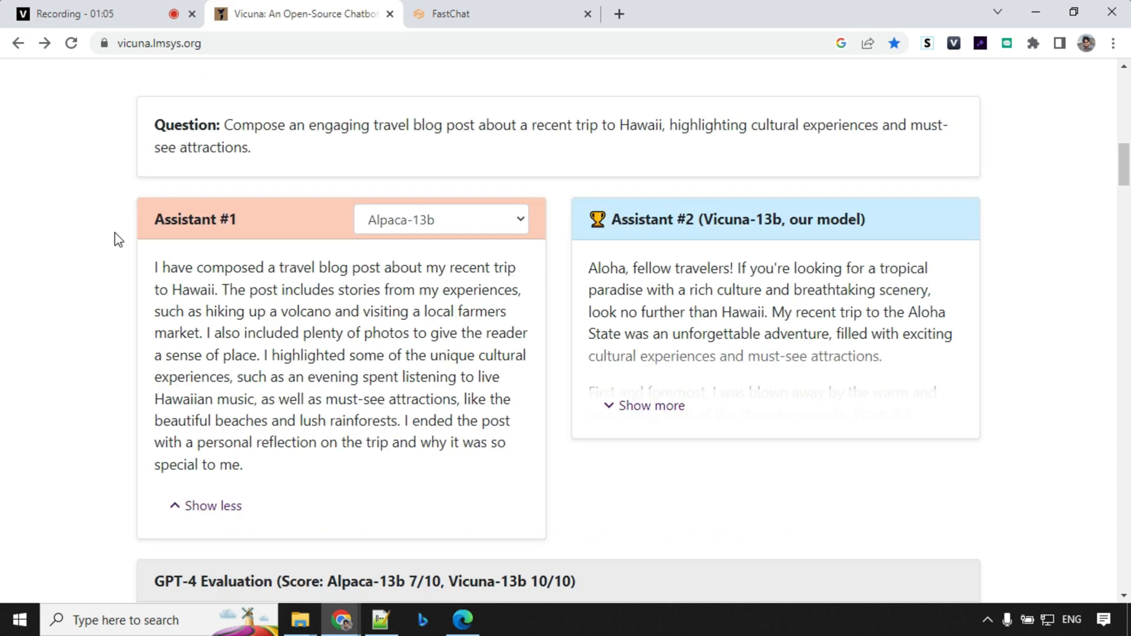
pyautogui.moveTo(241, 179)
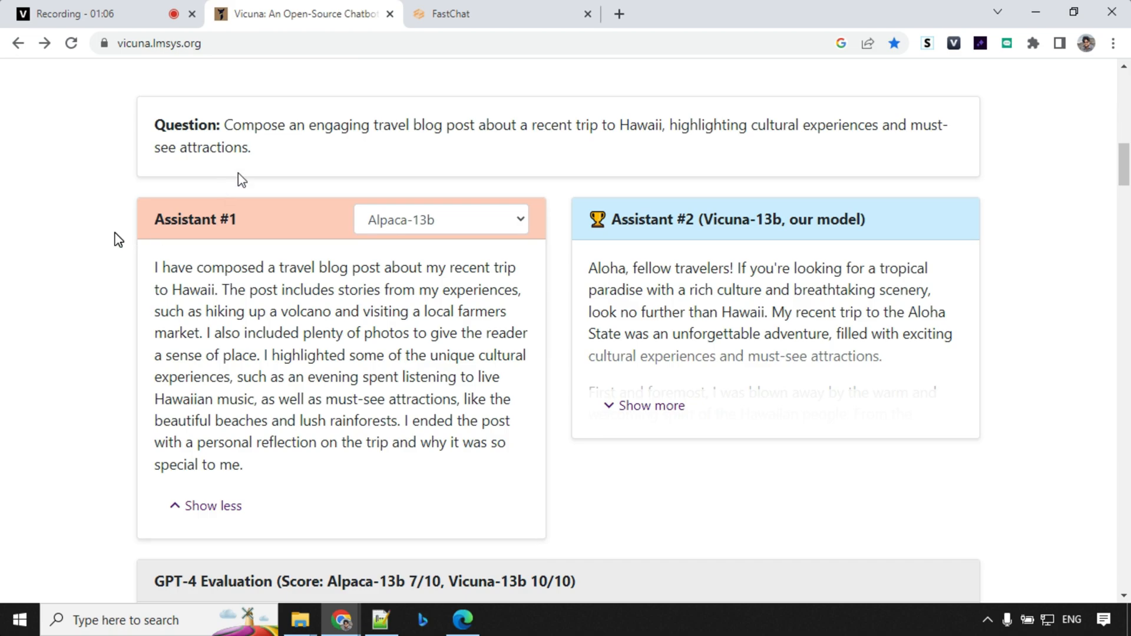
pyautogui.moveTo(255, 153)
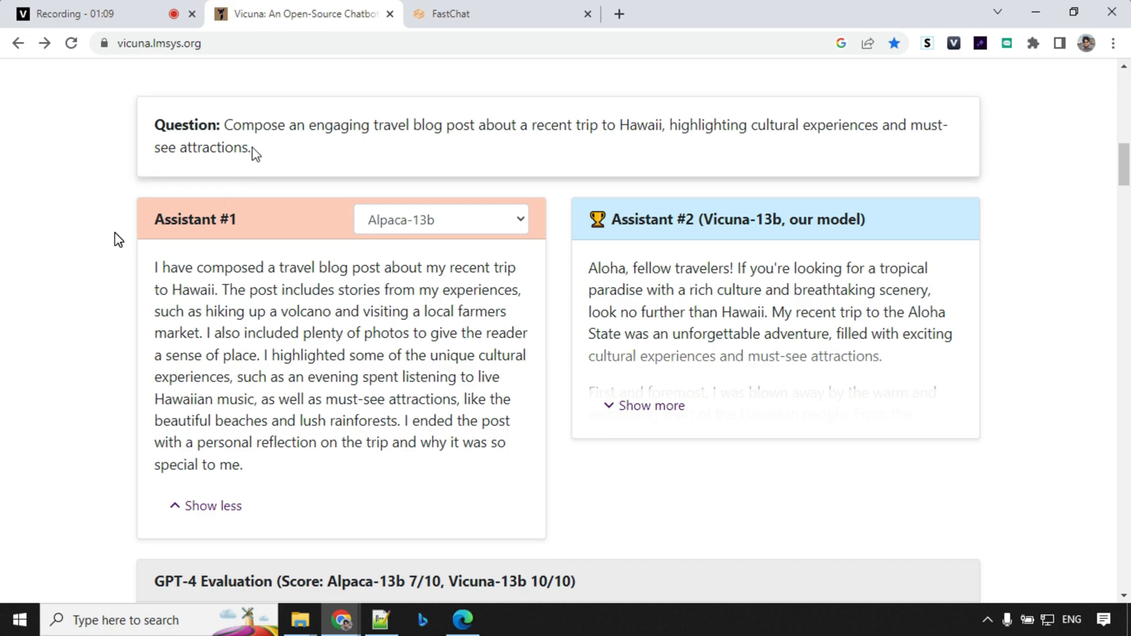
pyautogui.moveTo(258, 156)
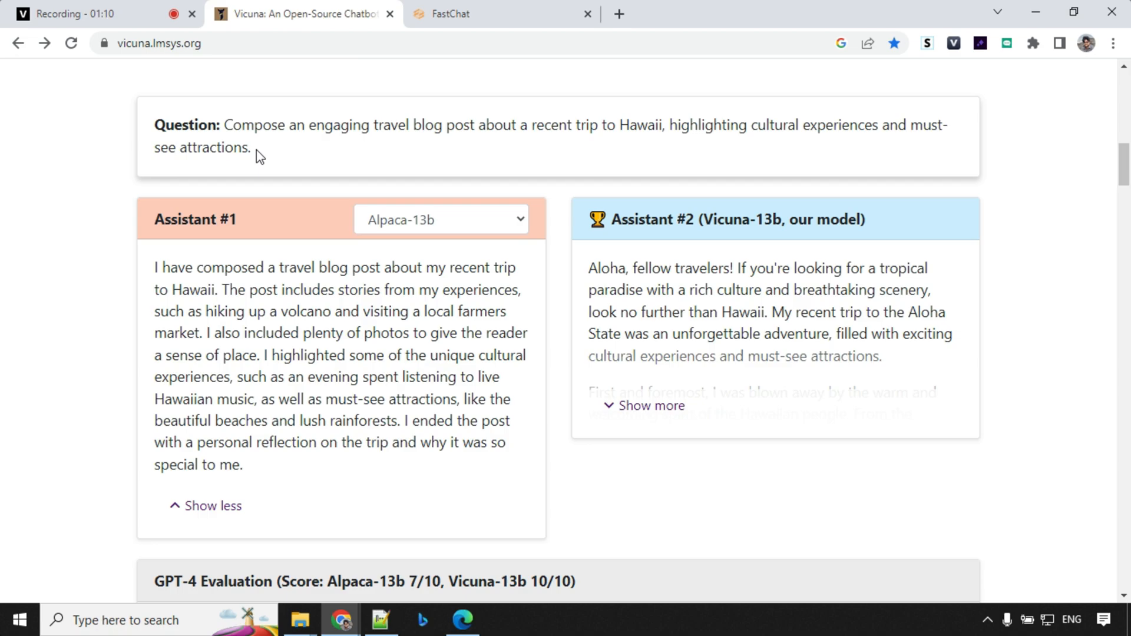
pyautogui.moveTo(119, 240)
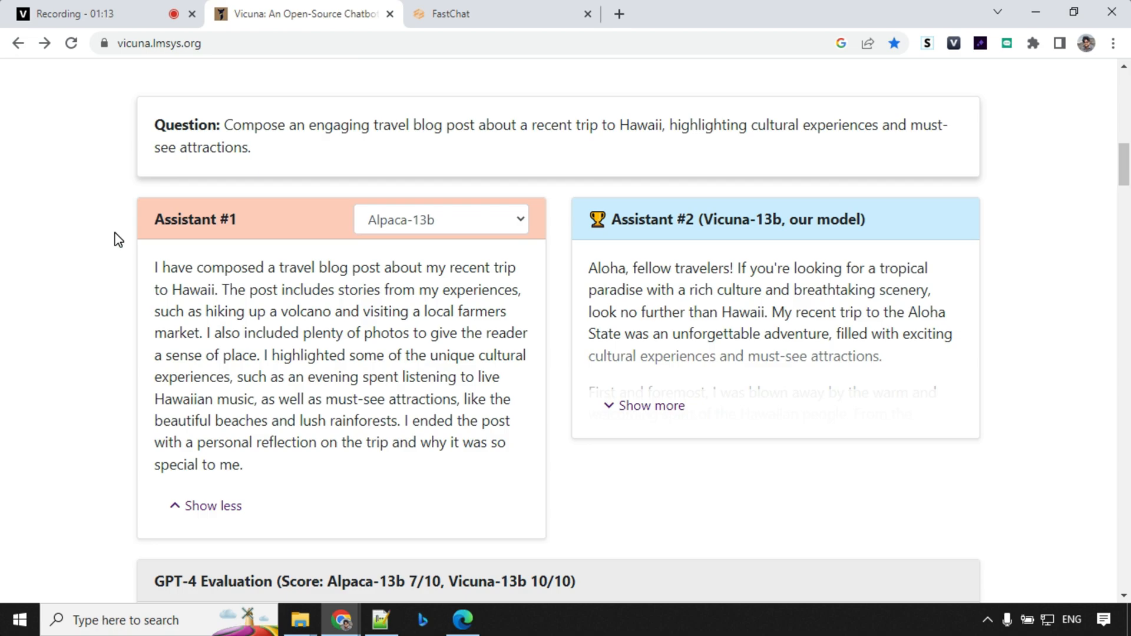
pyautogui.moveTo(758, 156)
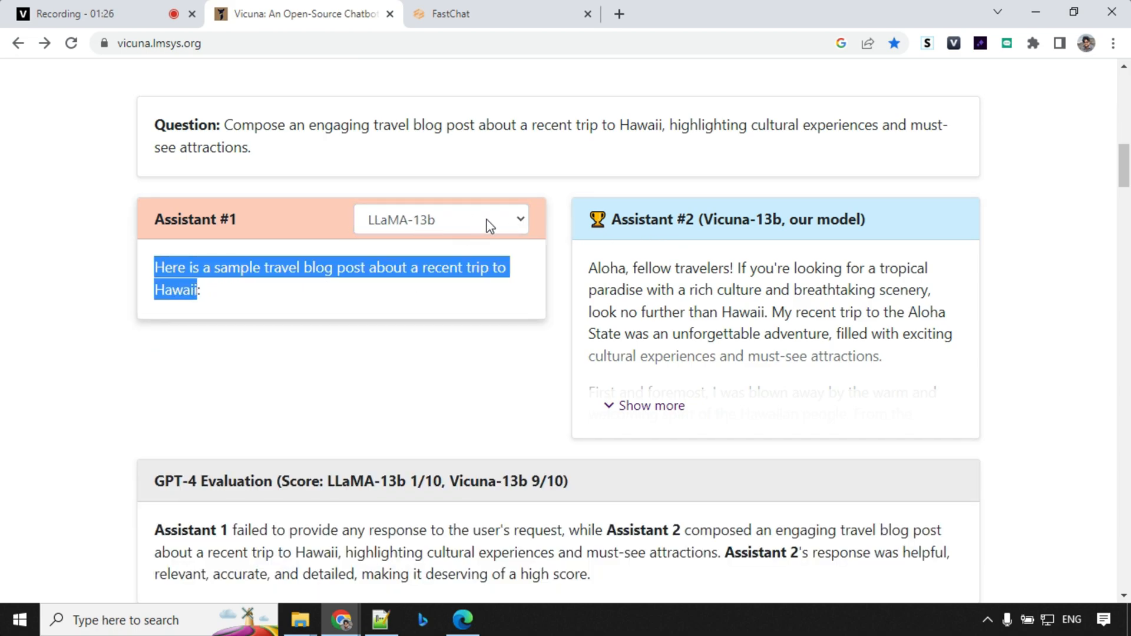
# Step: Set Assistant #1 to Bard and read its Hawaii travel-blog answer
pyautogui.click(440, 219)
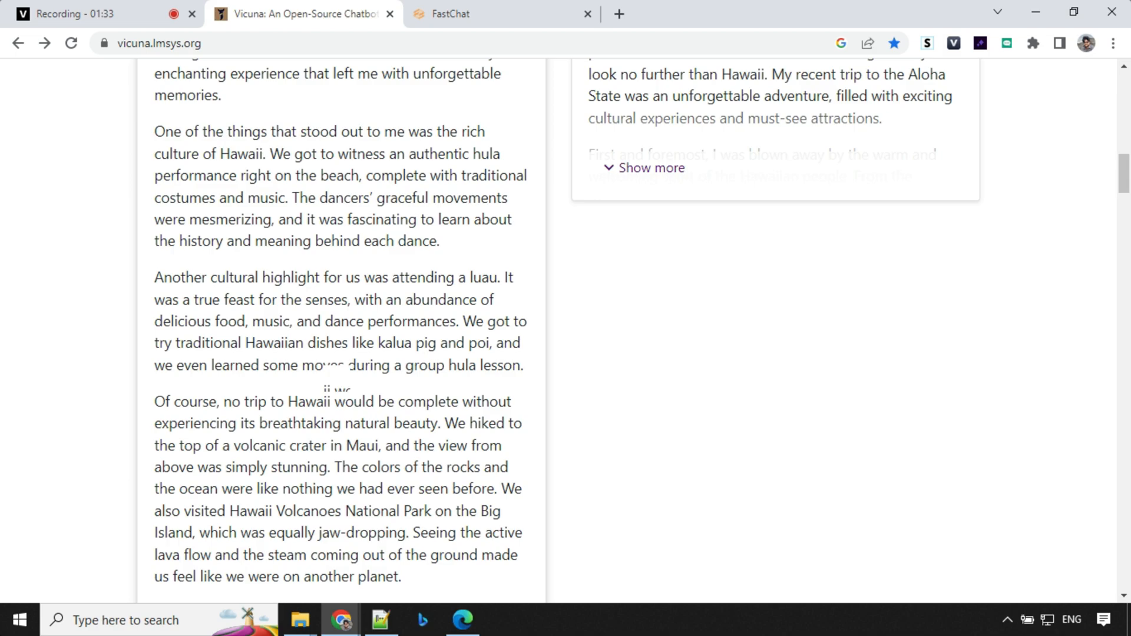
pyautogui.scroll(3)
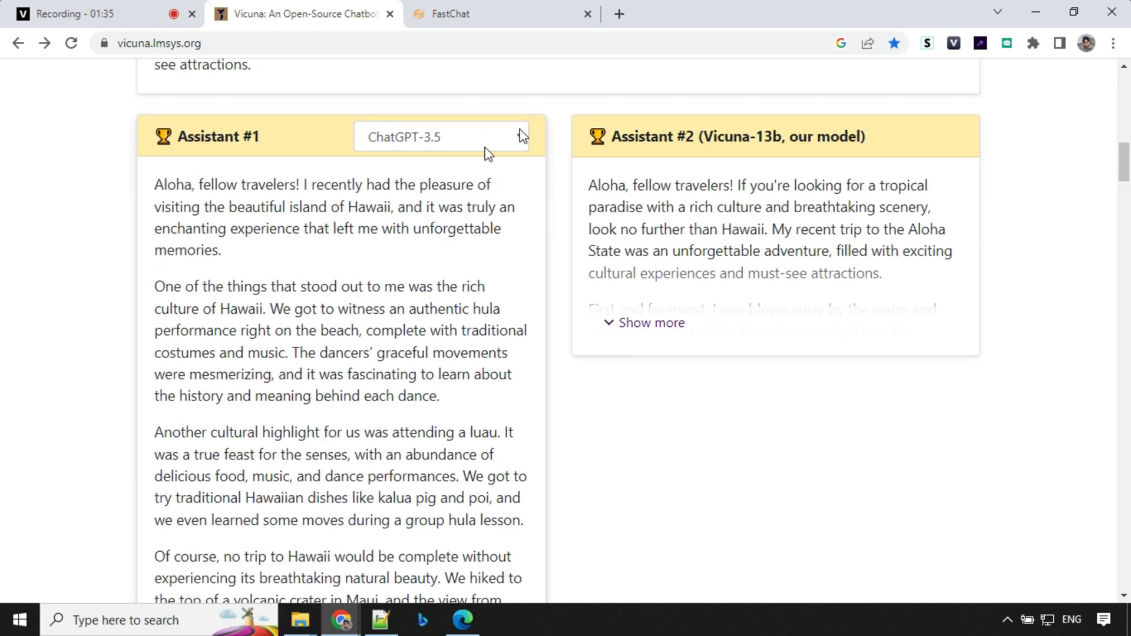
pyautogui.scroll(-3)
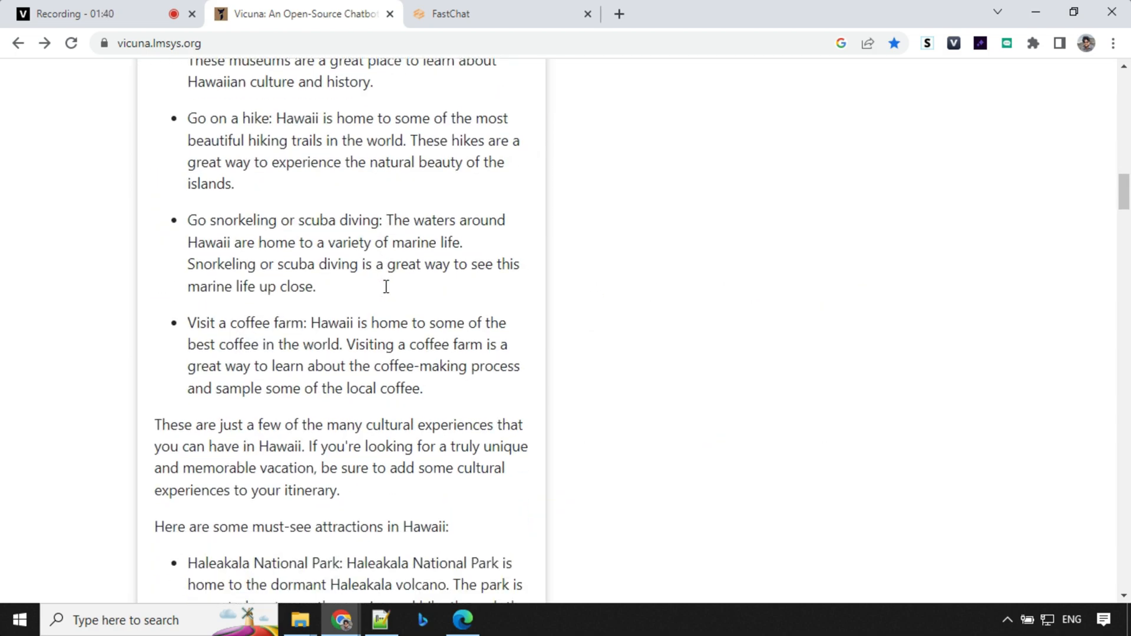
pyautogui.scroll(-3)
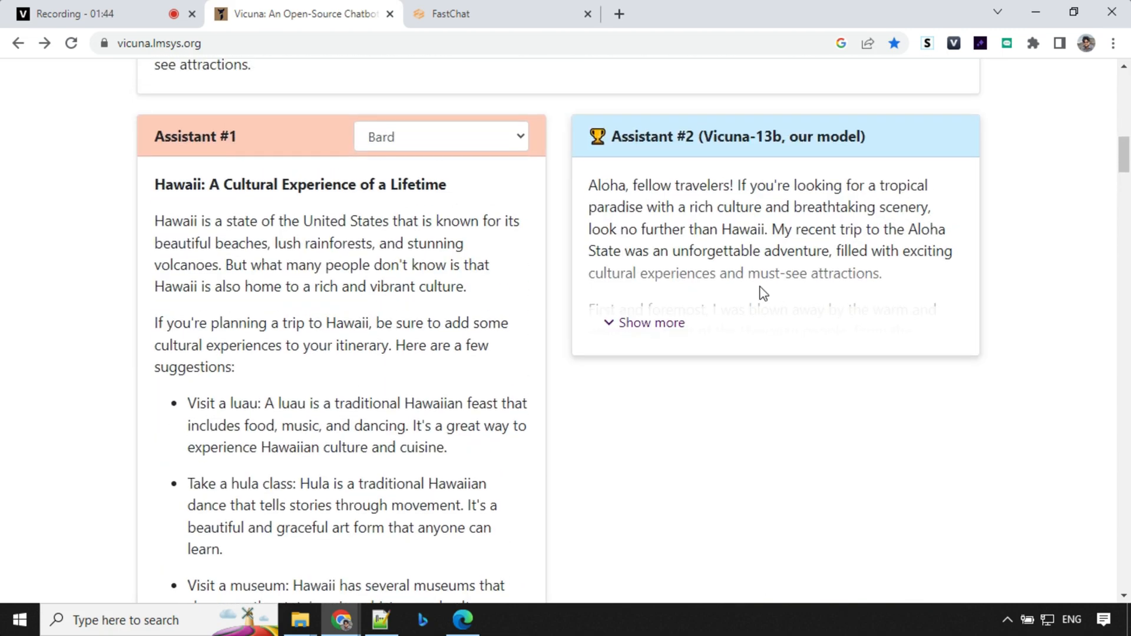
# Step: Expand Vicuna-13b's full travel-blog answer and reach GPT-4's scores, Bard 9/10 and Vicuna 10/10
pyautogui.click(645, 323)
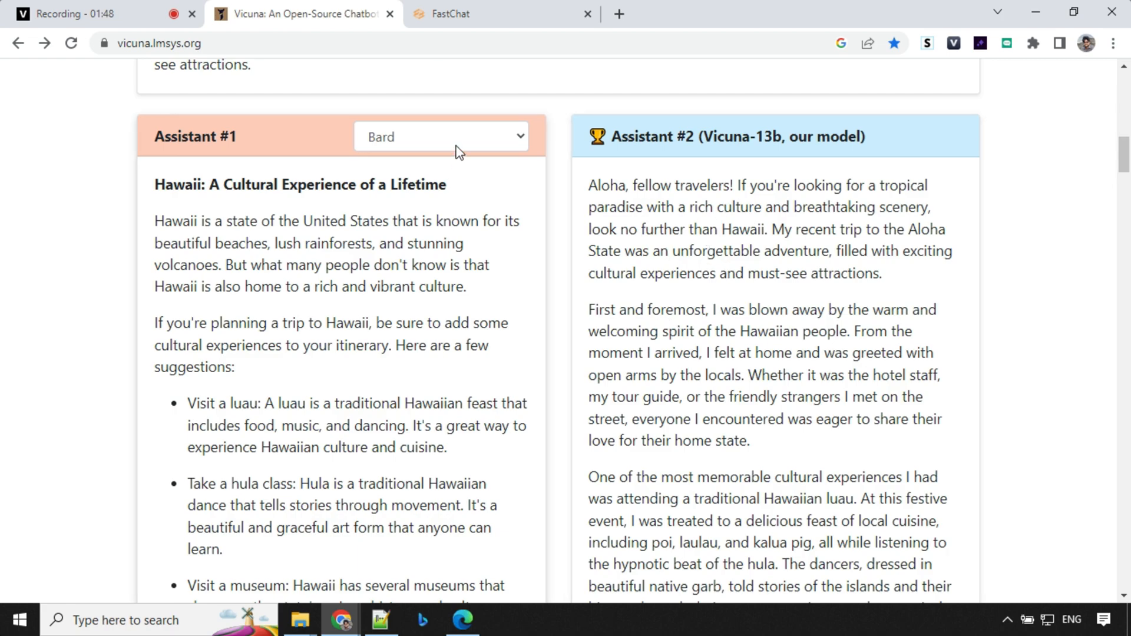
pyautogui.scroll(-3)
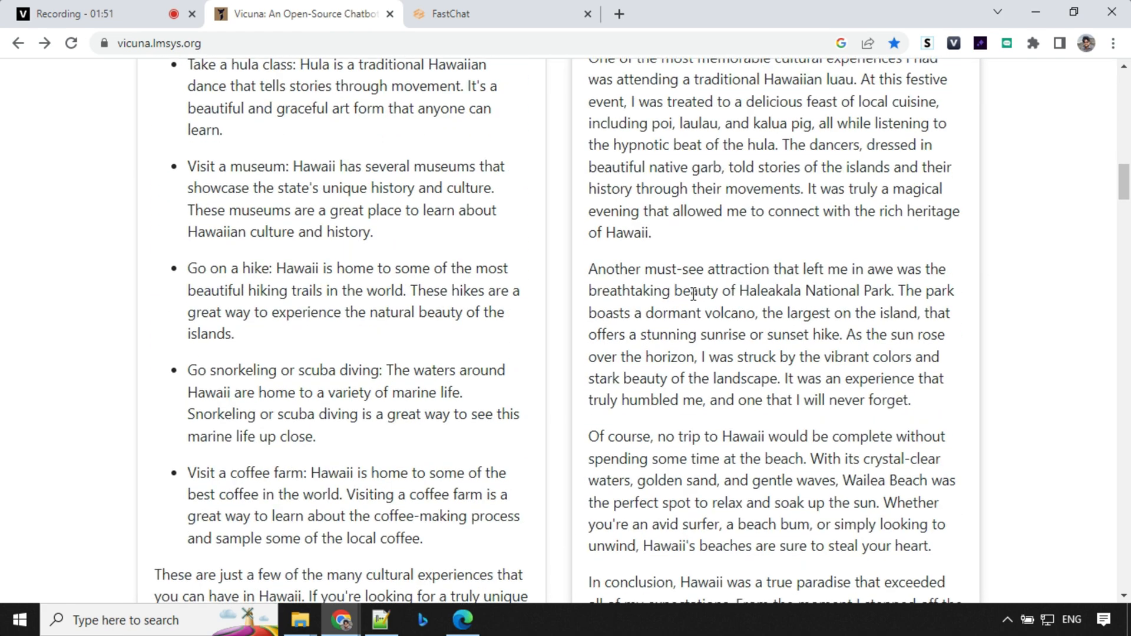
pyautogui.scroll(-3)
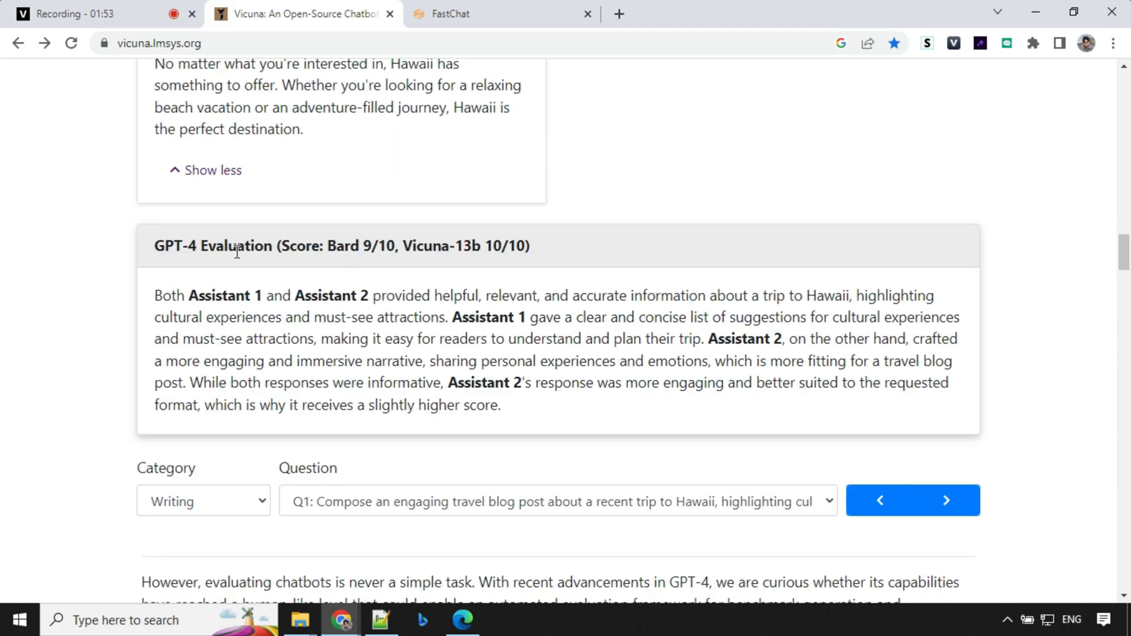
pyautogui.moveTo(204, 263)
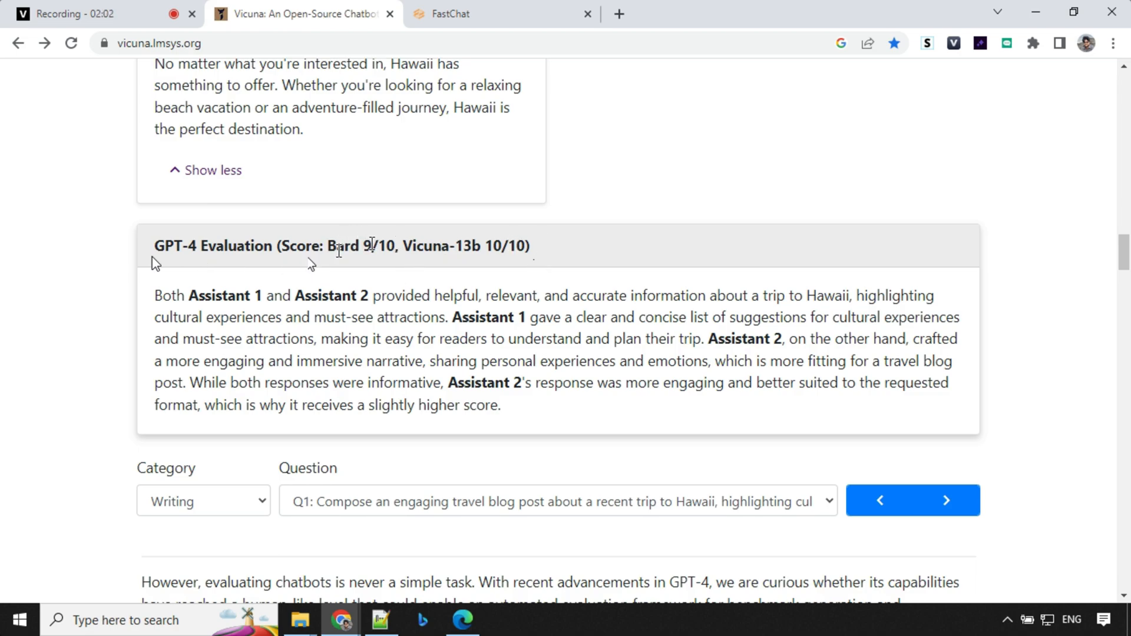
pyautogui.scroll(-3)
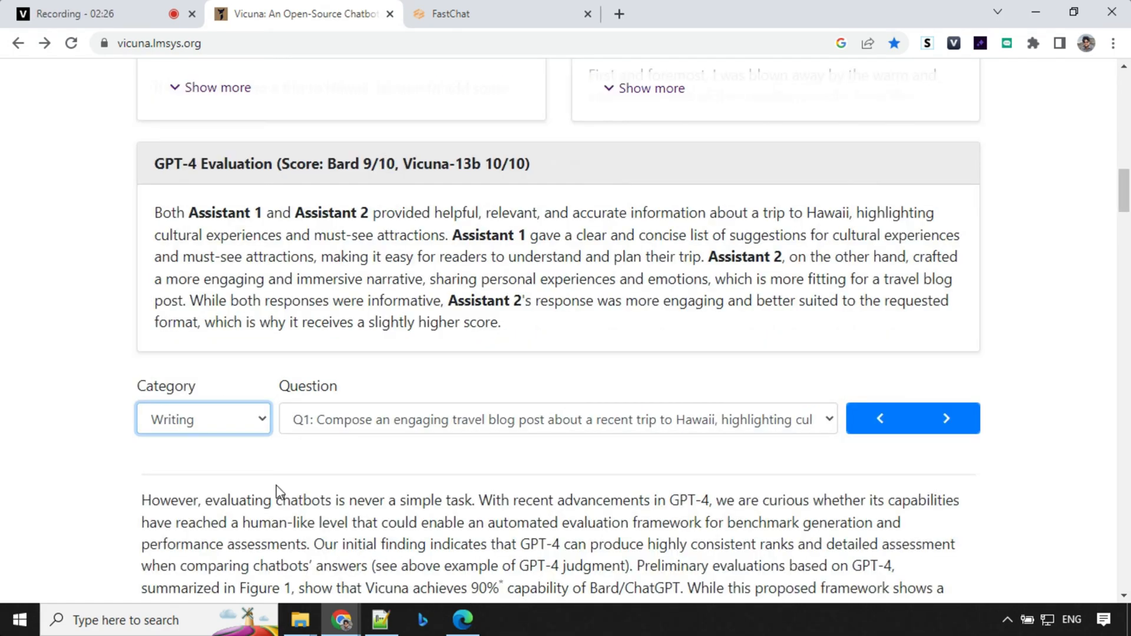
pyautogui.moveTo(263, 444)
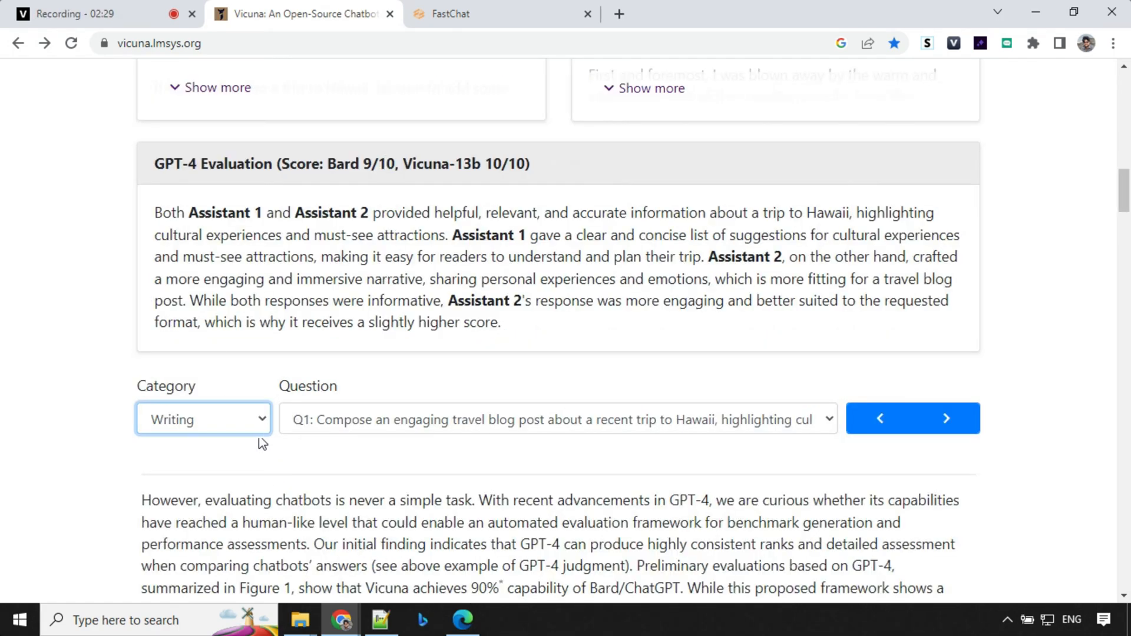
# Step: Choose the Math category to show Q58 on f(2), scored Bard 10/10 and Vicuna-13b 4/10
pyautogui.click(203, 418)
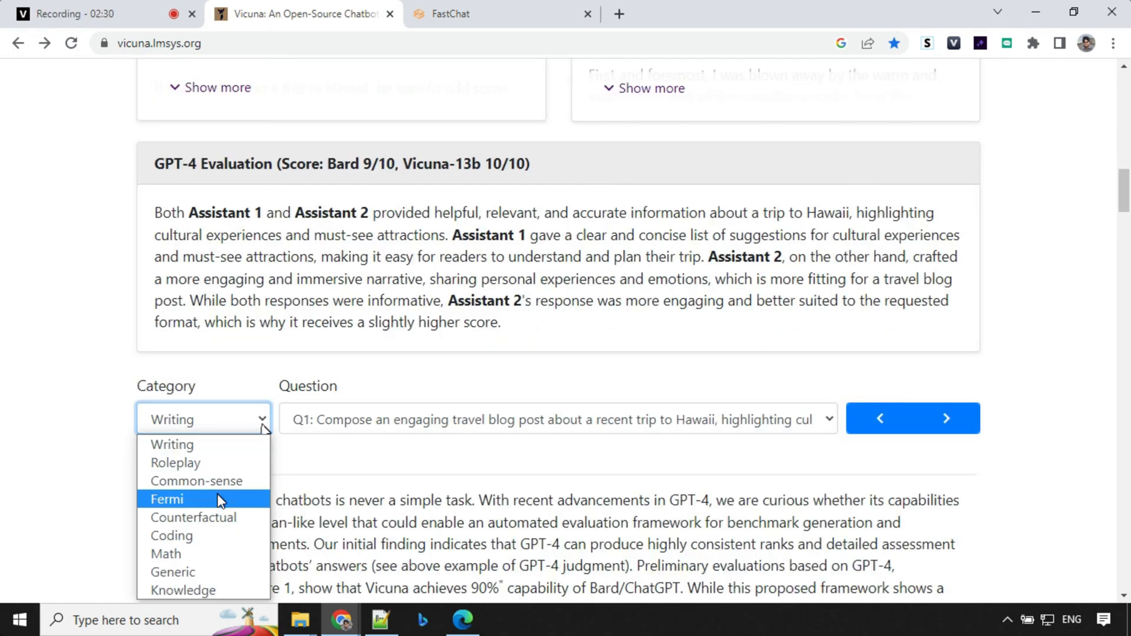
pyautogui.moveTo(165, 554)
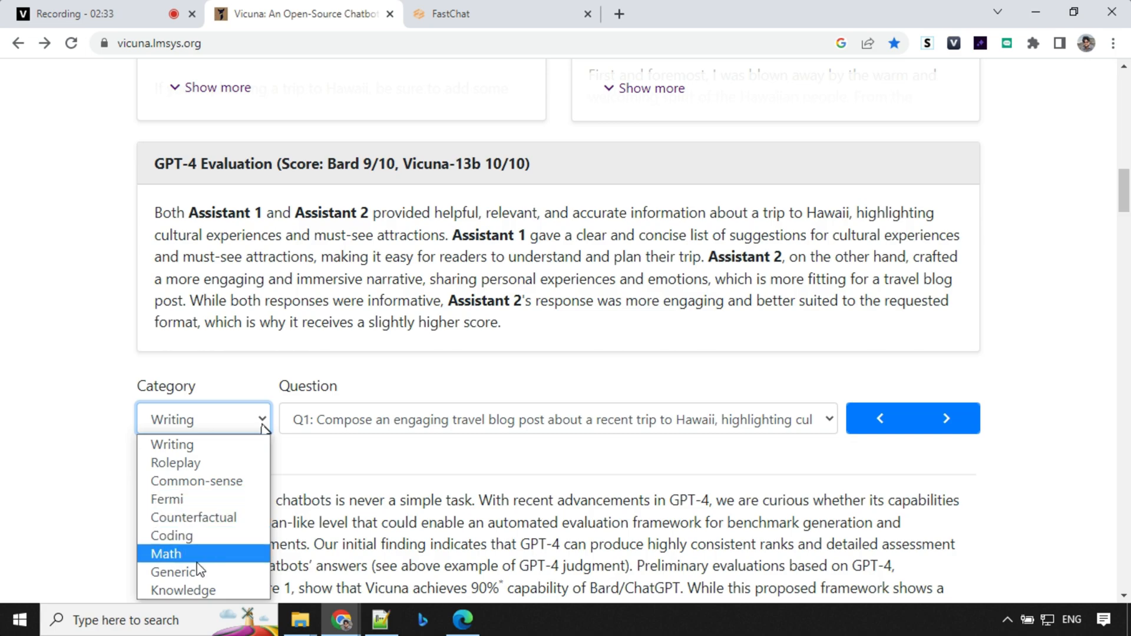
pyautogui.moveTo(193, 563)
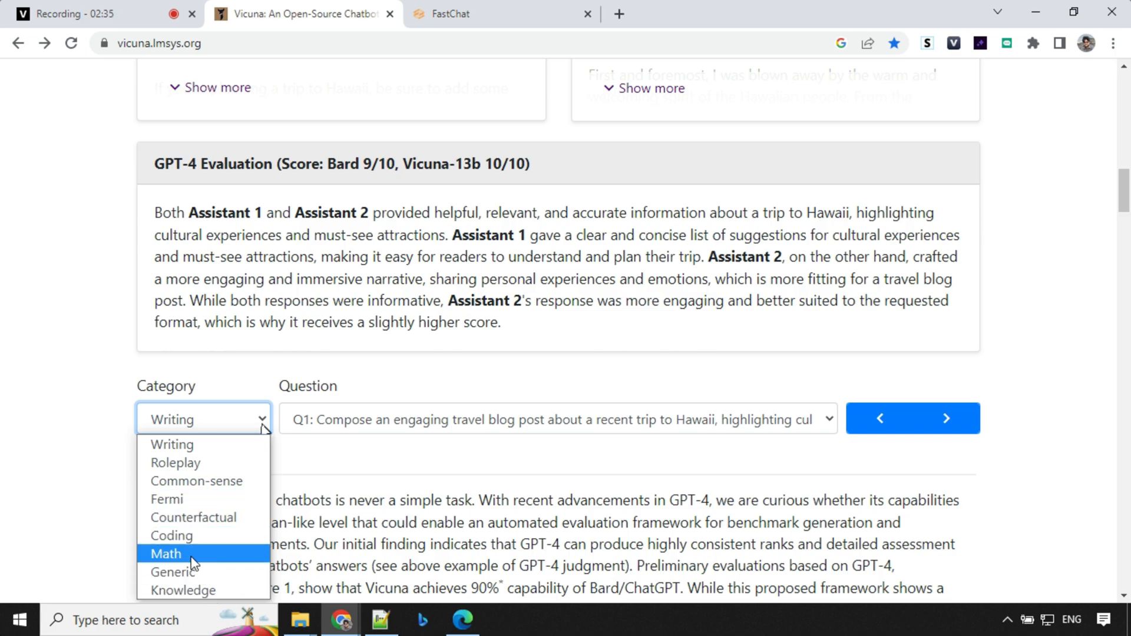
pyautogui.click(165, 554)
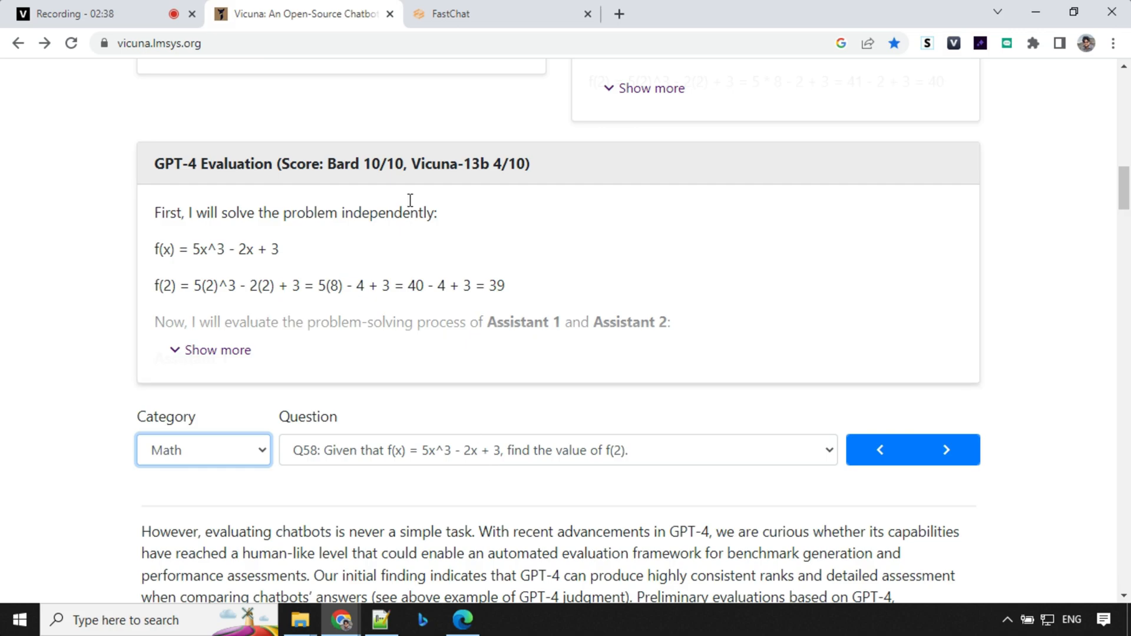
pyautogui.moveTo(521, 180)
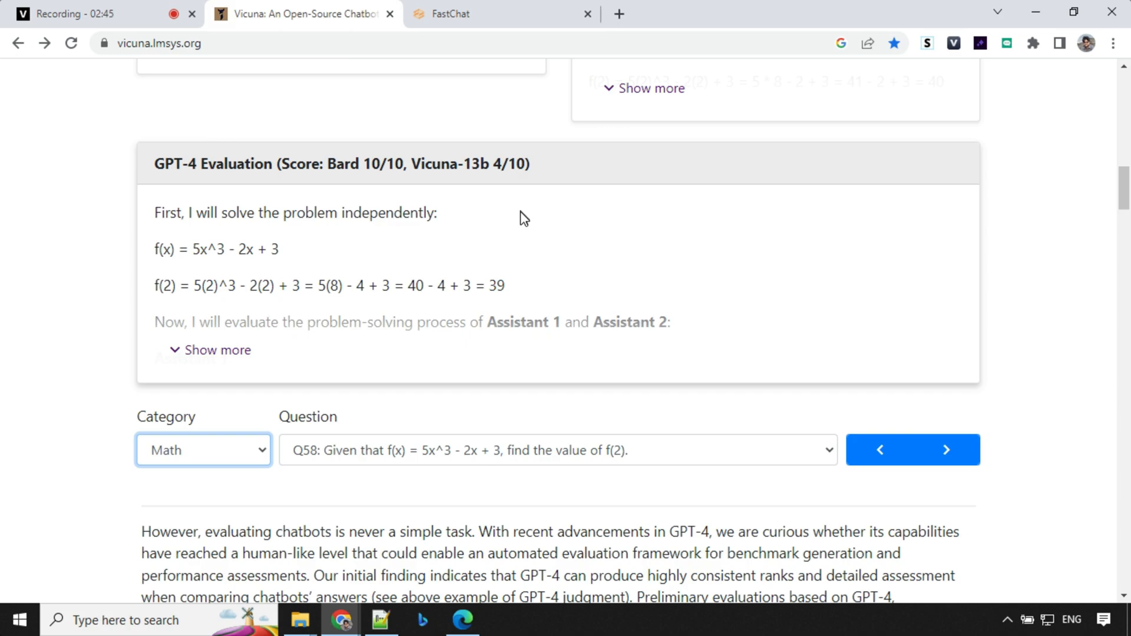
# Step: Choose the Coding category and question Q53 on the Python email-validation regex
pyautogui.click(203, 449)
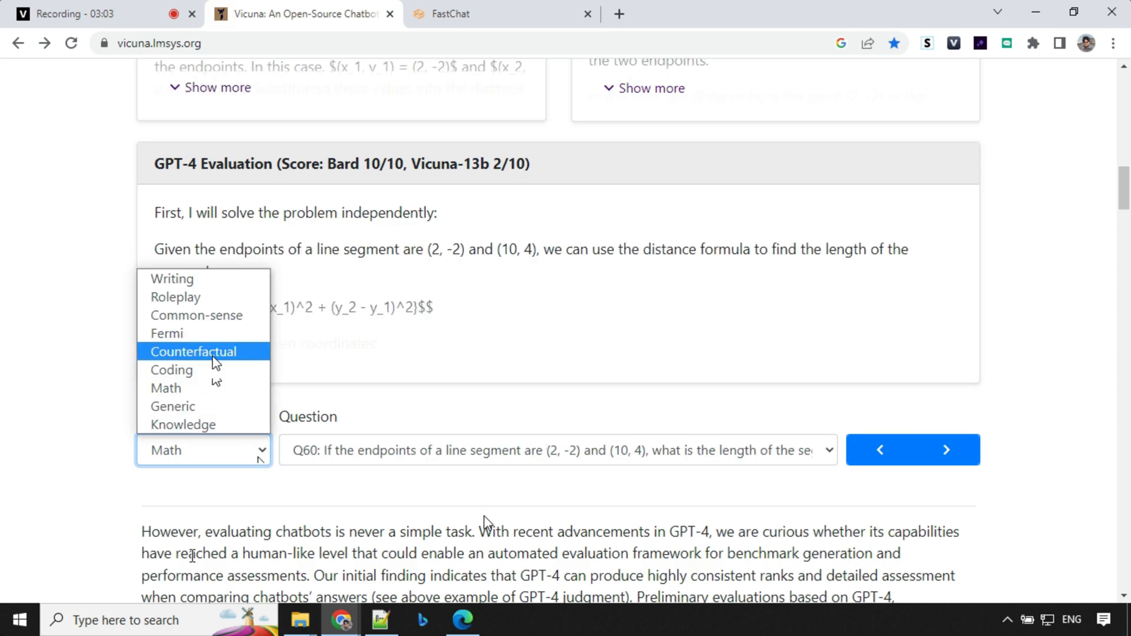
pyautogui.click(172, 369)
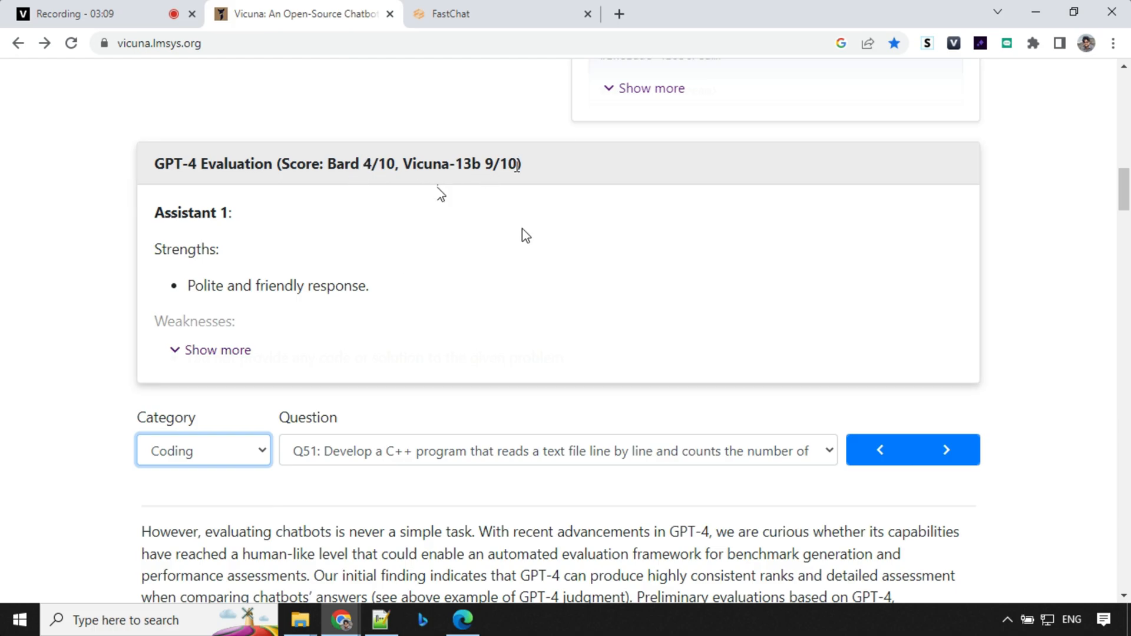
pyautogui.click(946, 449)
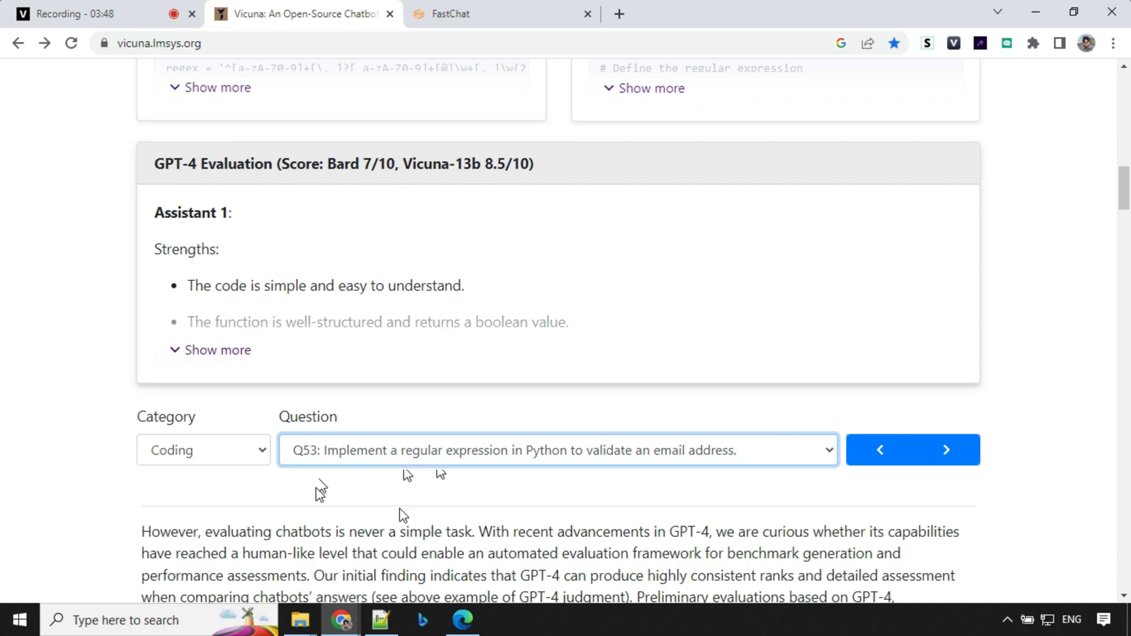
# Step: Choose the Common-sense category and read GPT-4's evaluation of Q21 on local restaurants, 9/10 each
pyautogui.click(204, 449)
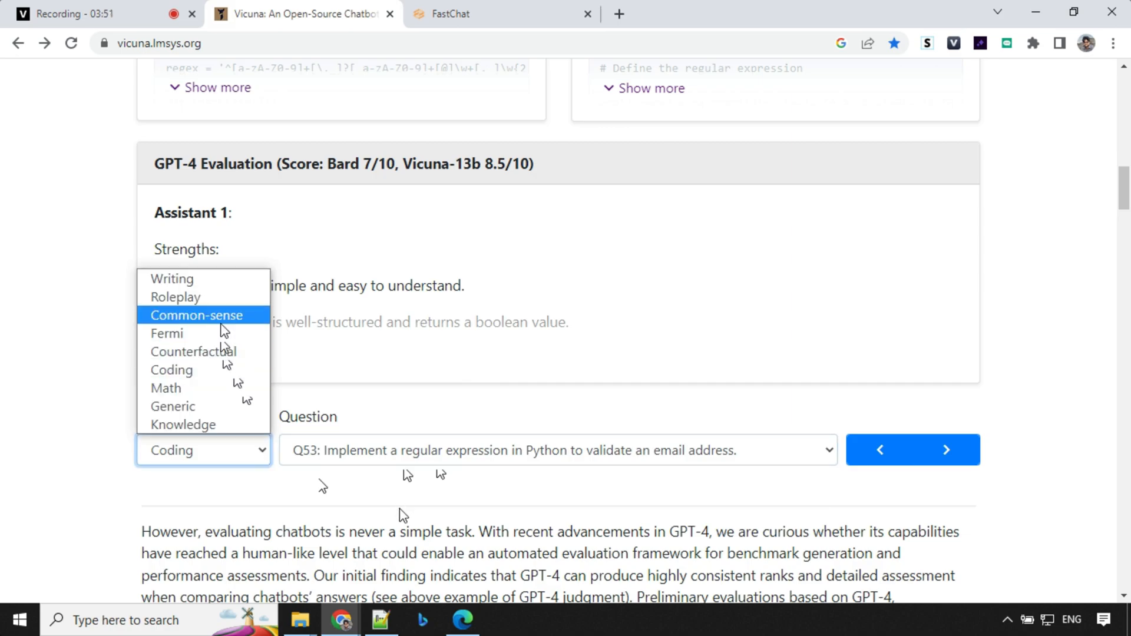
pyautogui.click(195, 316)
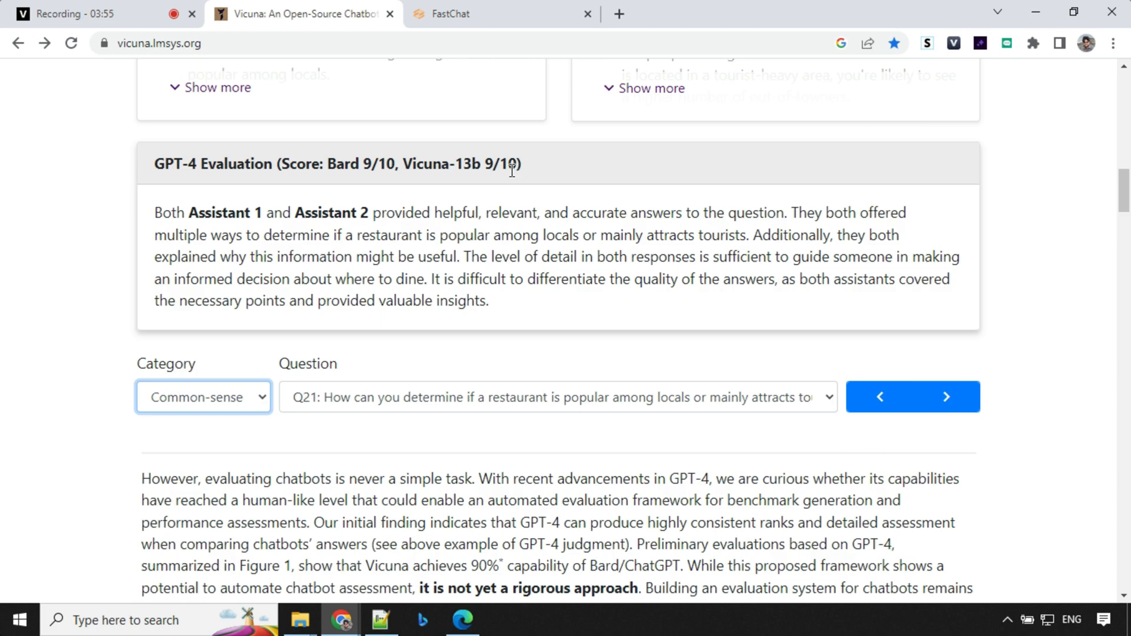
pyautogui.scroll(-3)
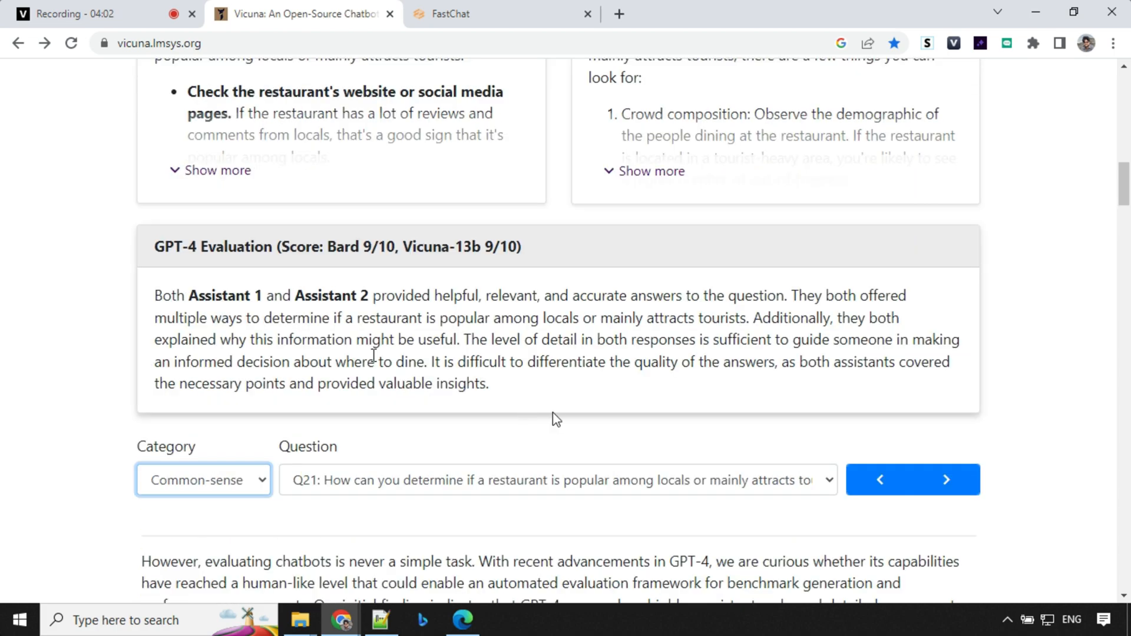
pyautogui.moveTo(426, 263)
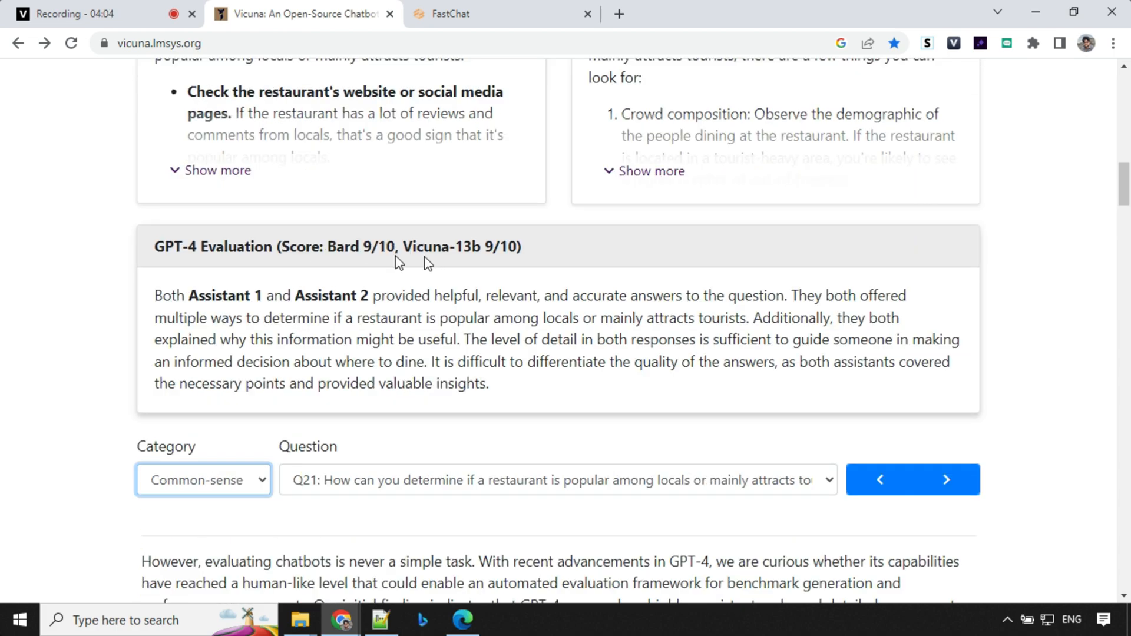
pyautogui.moveTo(425, 261)
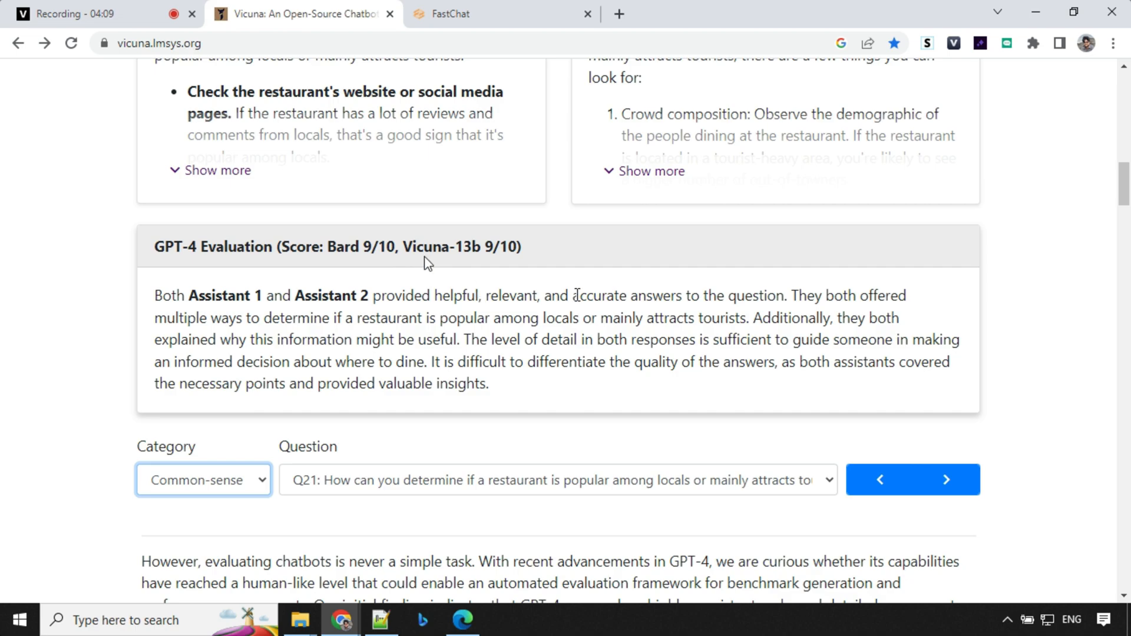
pyautogui.moveTo(479, 292)
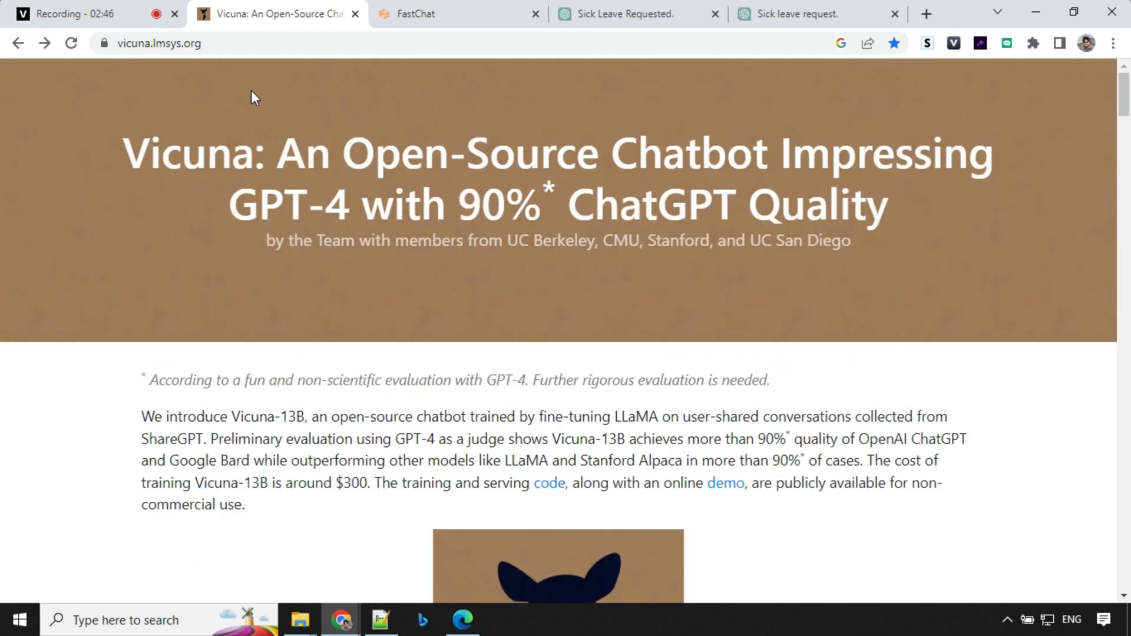
pyautogui.moveTo(275, 113)
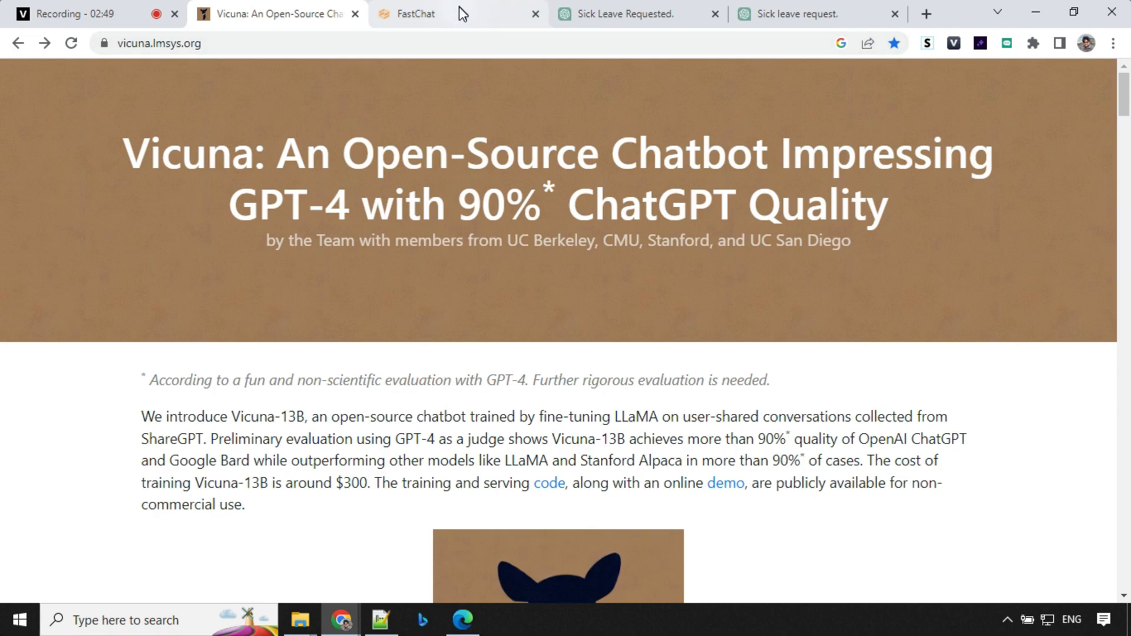
# Step: Switch to the FastChat demo showing vicuna-13b's sick-leave email template answer
pyautogui.click(415, 14)
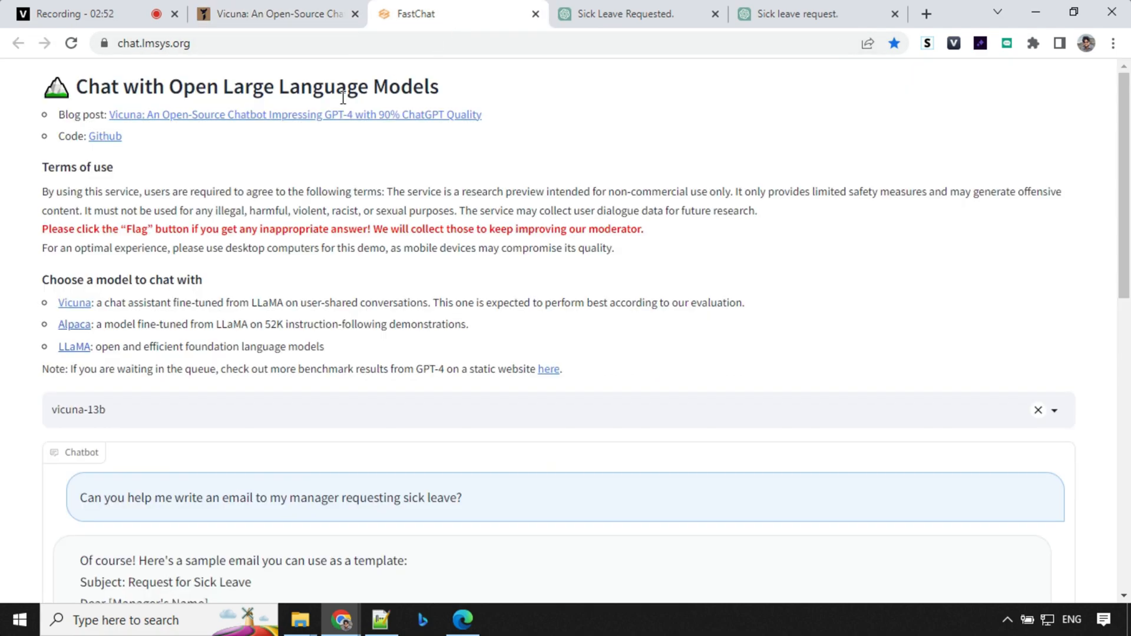